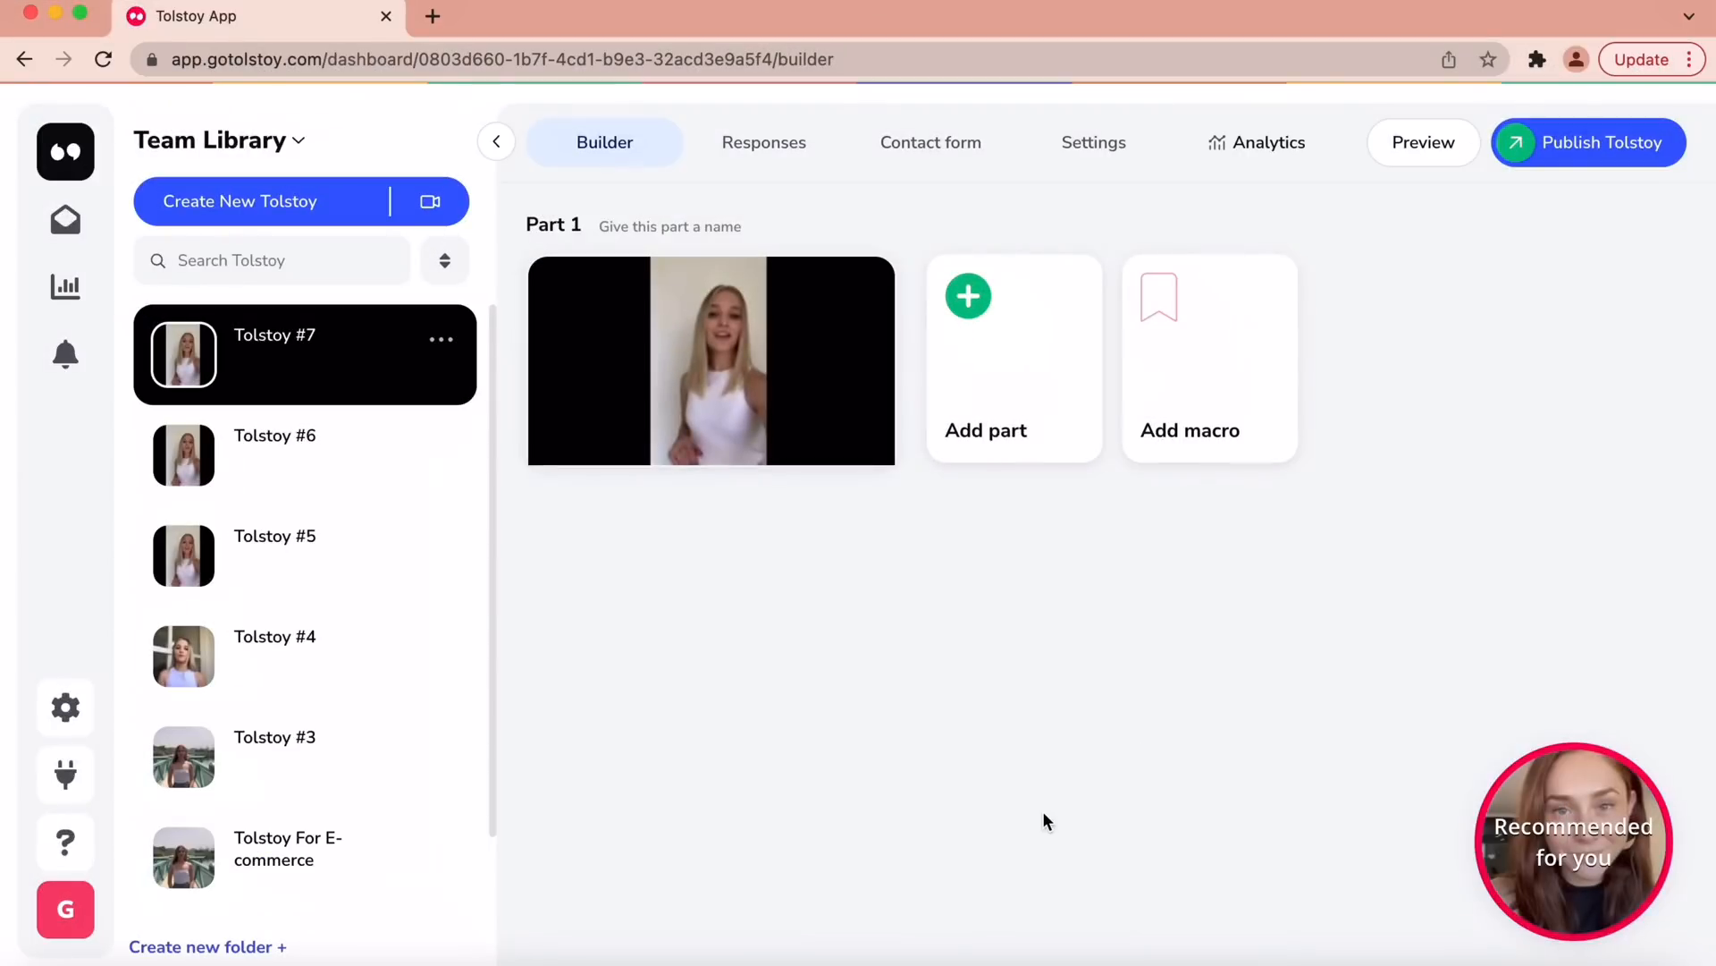
mouse_move(308, 201)
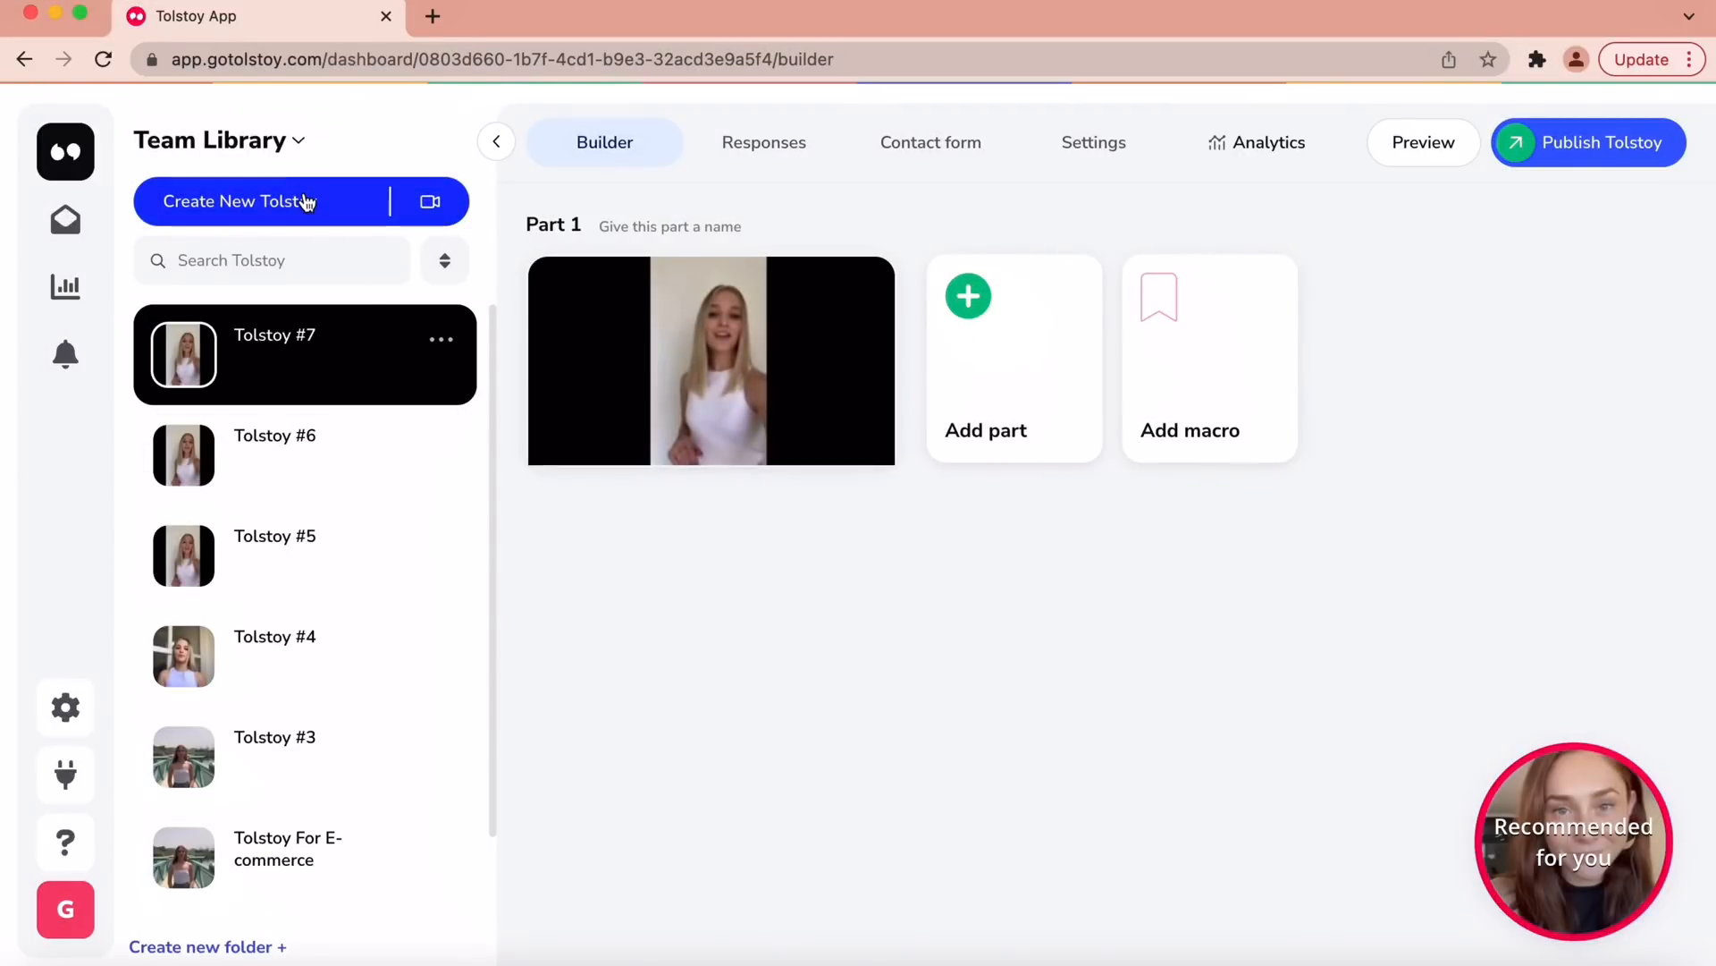
- Create a new Tolstoy using the Ready-made route so its use cases are offered
left_click(268, 200)
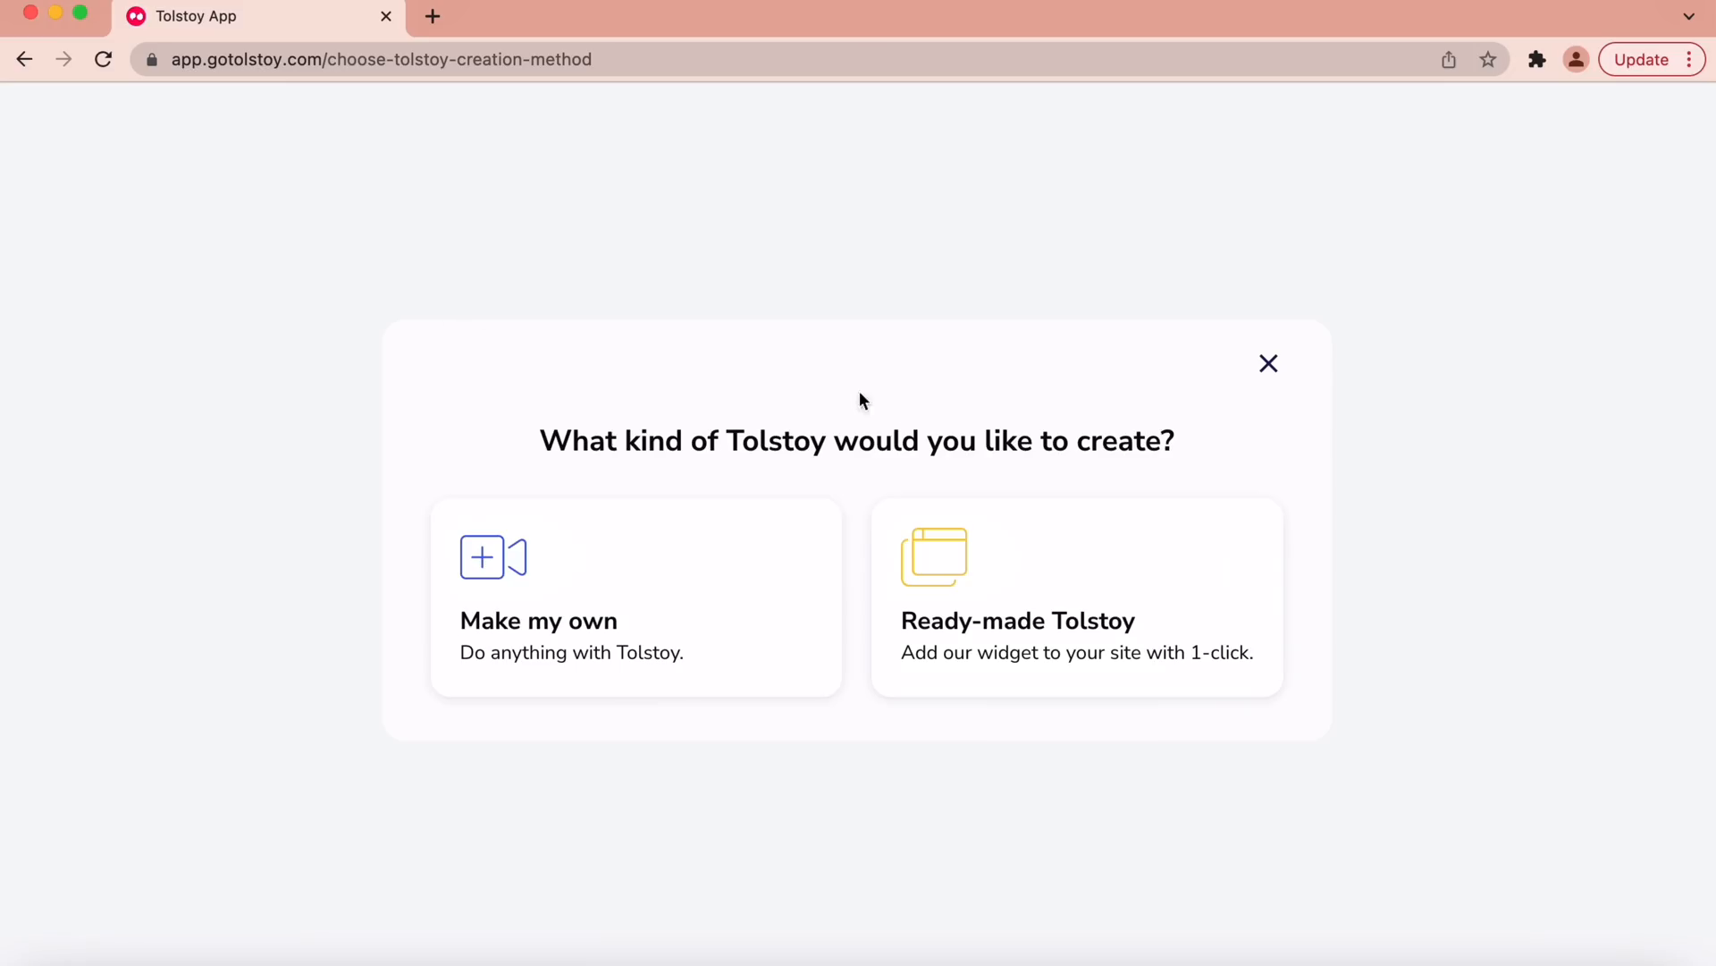
left_click(1077, 597)
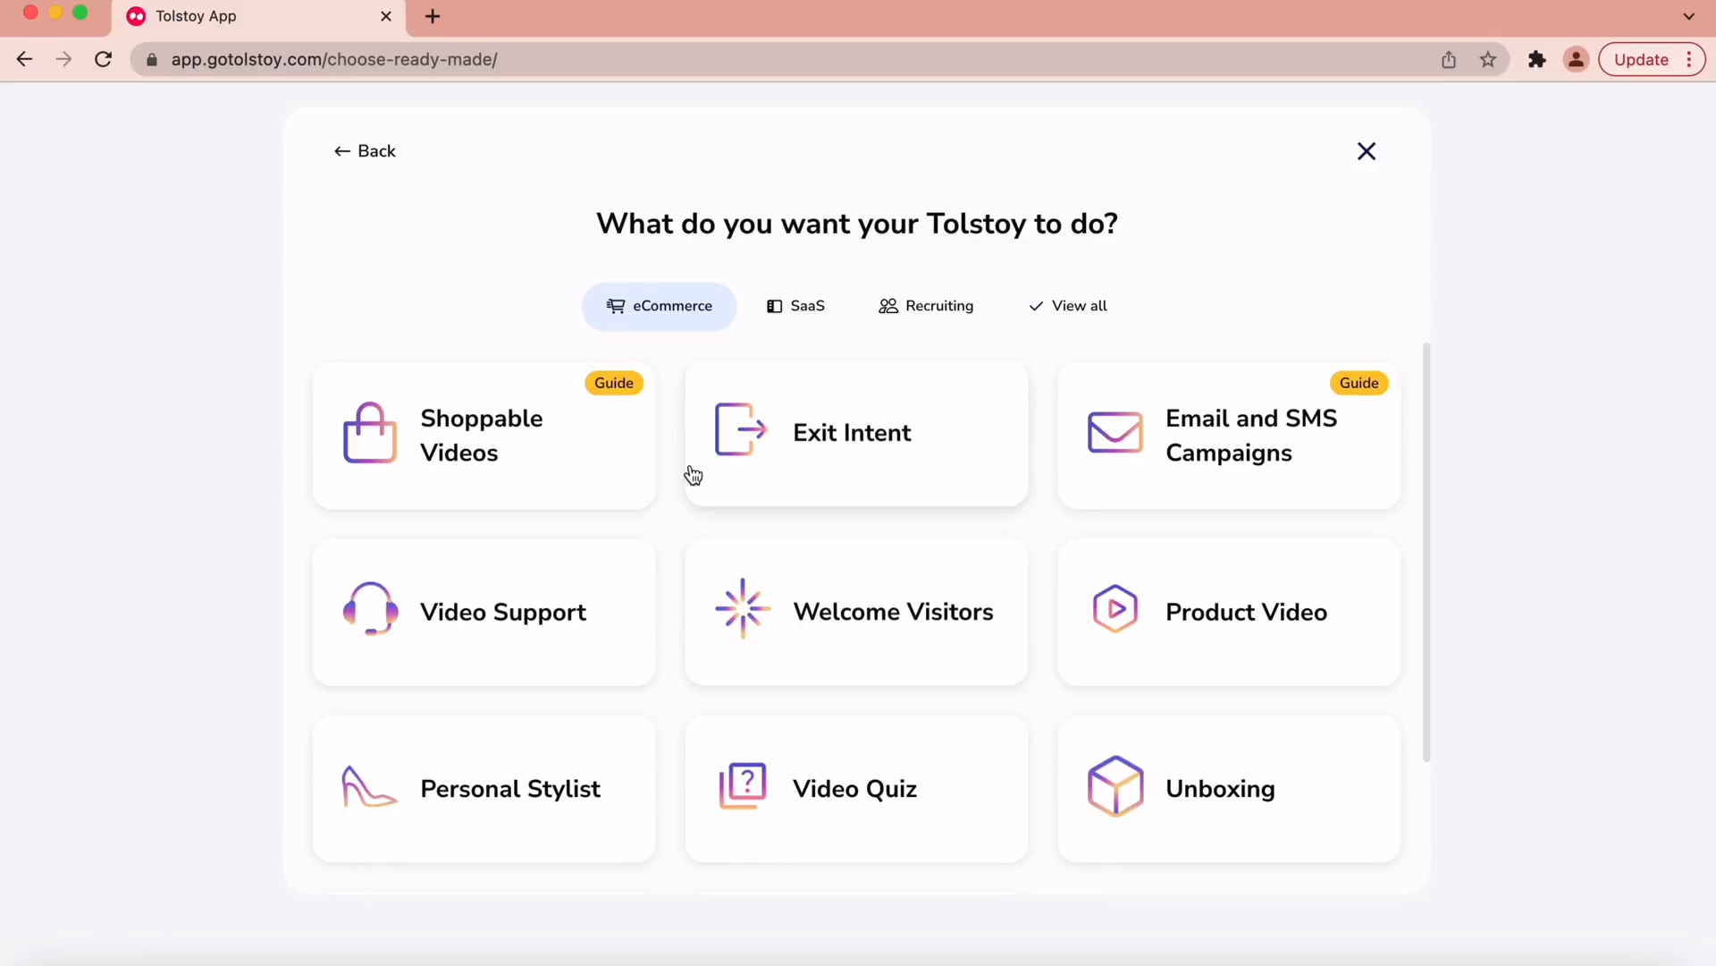
mouse_move(837, 673)
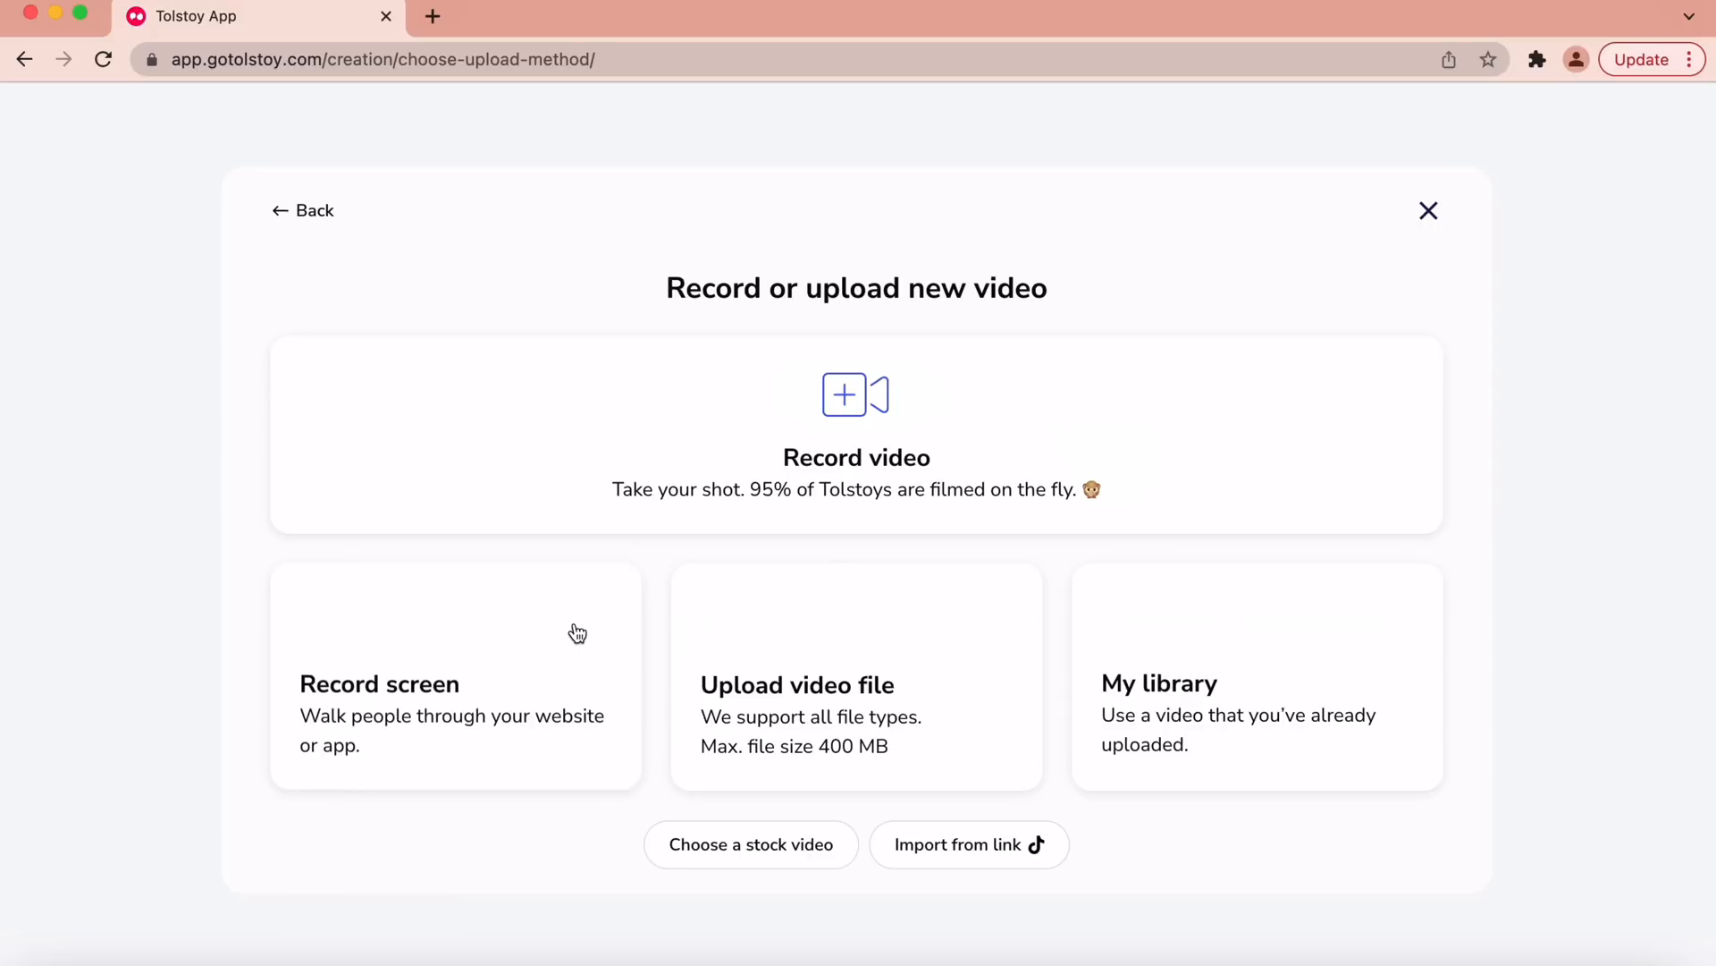
mouse_move(753, 504)
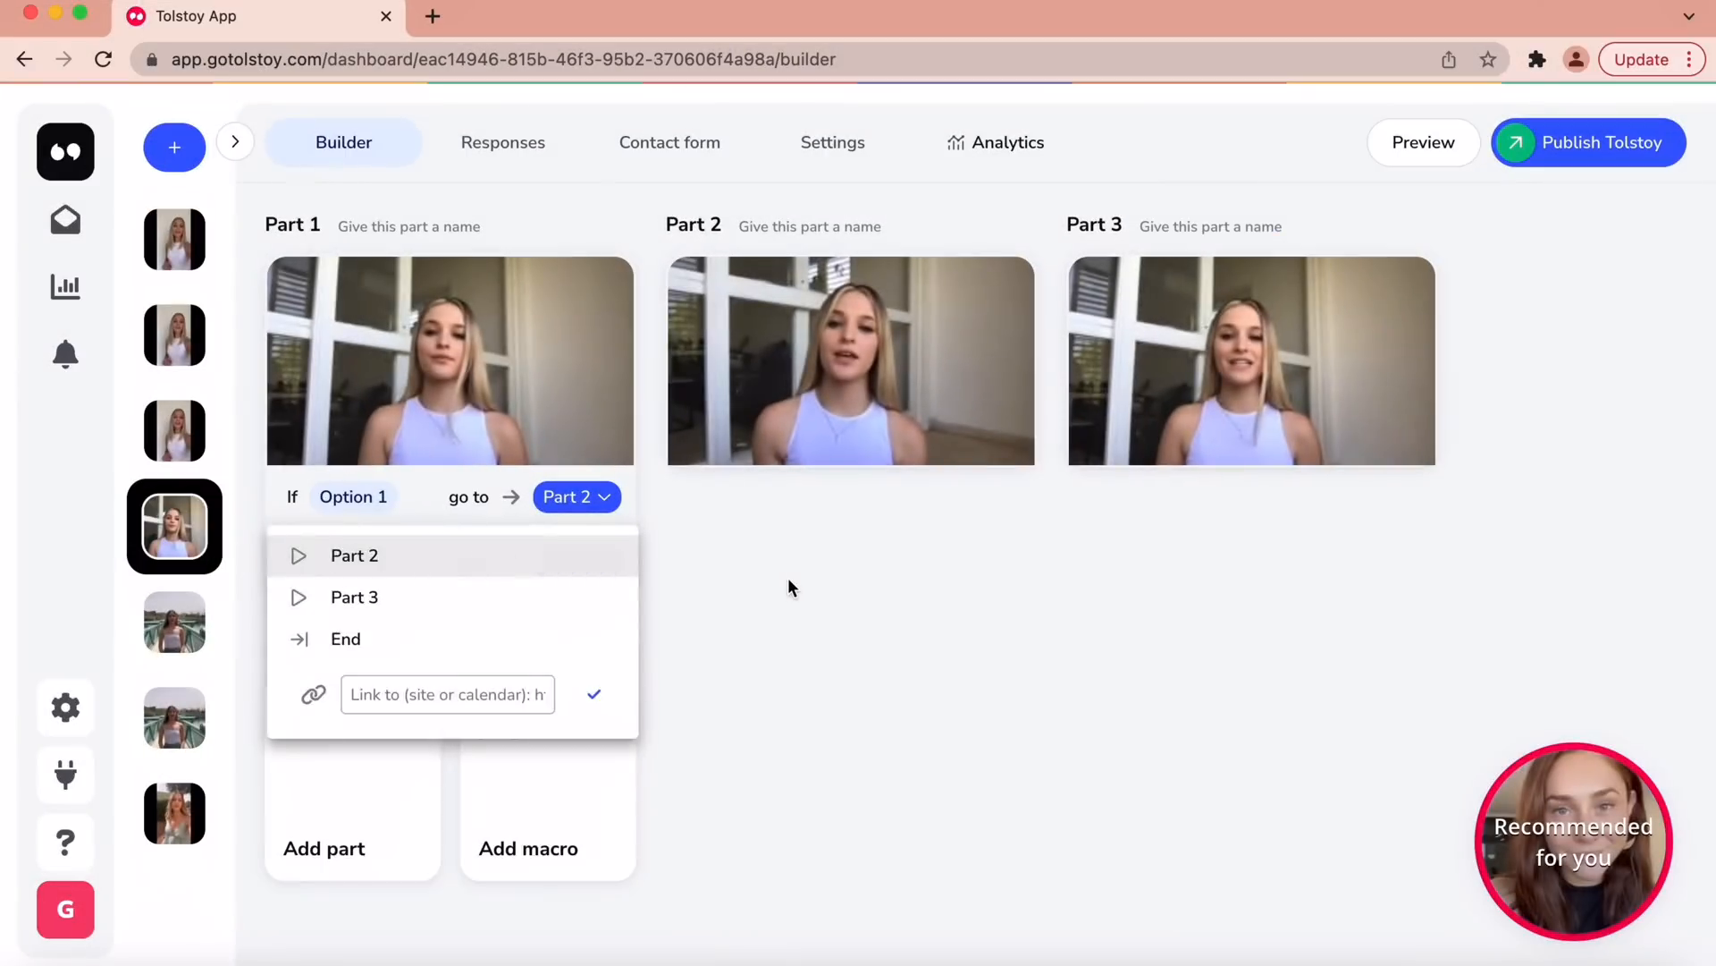
- Route Part 1's Option 1 to Part 2 and Option 2 to Part 3
left_click(354, 597)
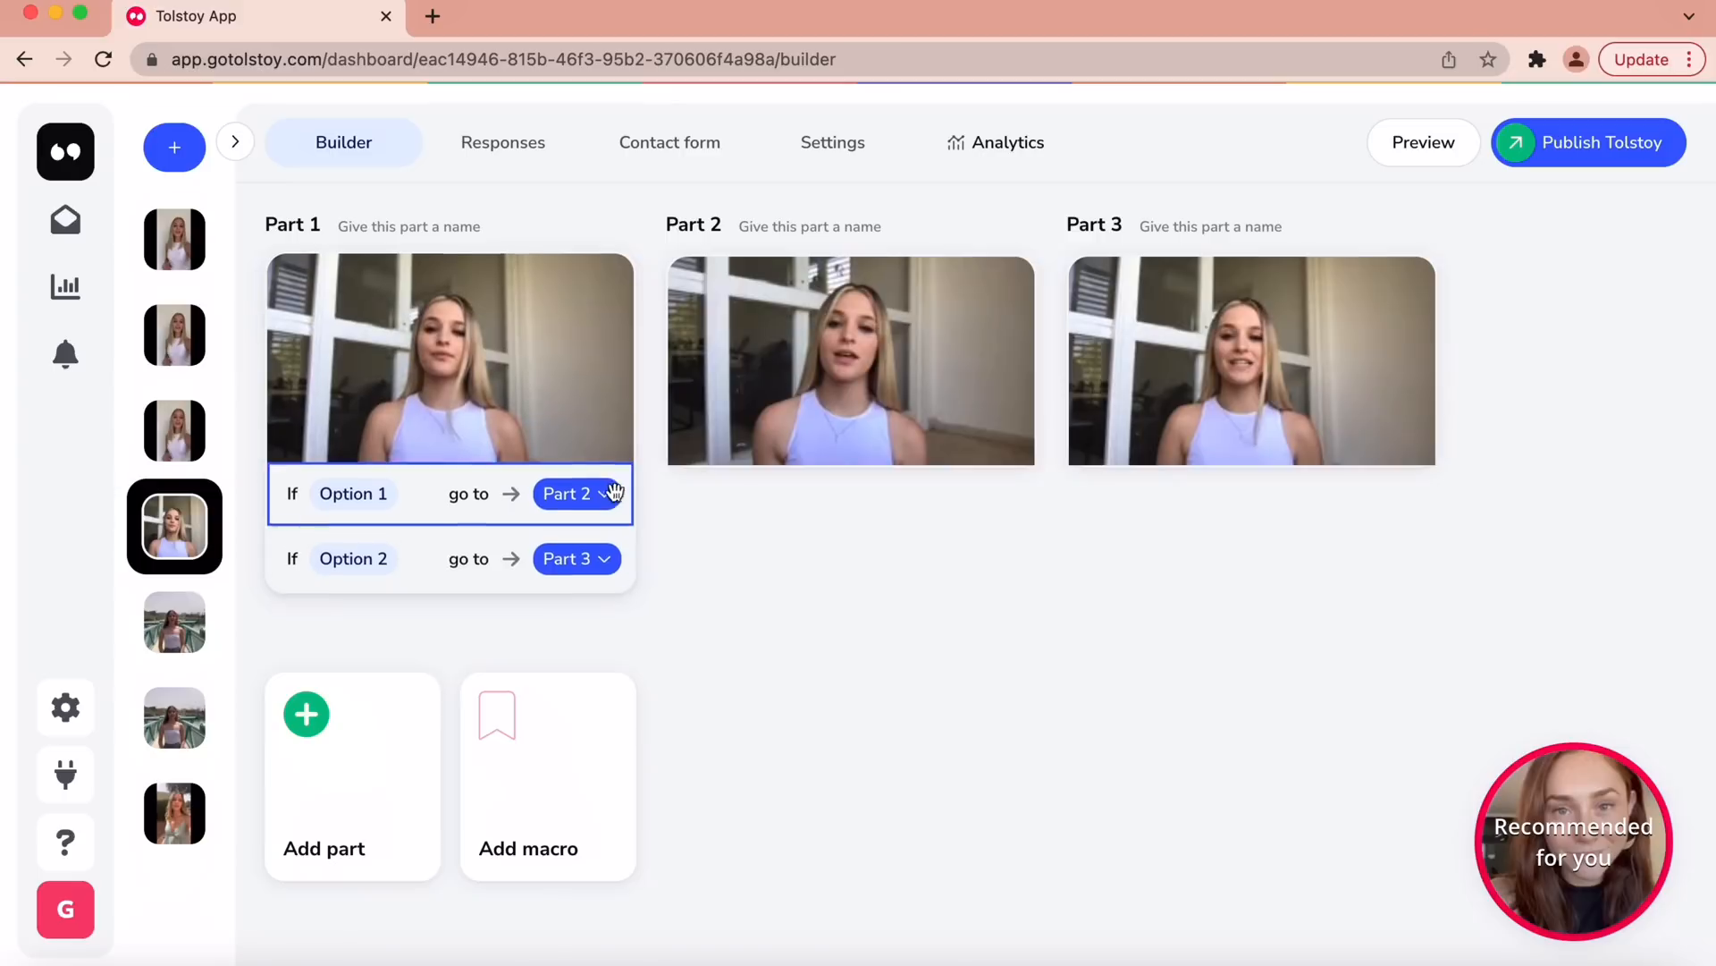
left_click(576, 494)
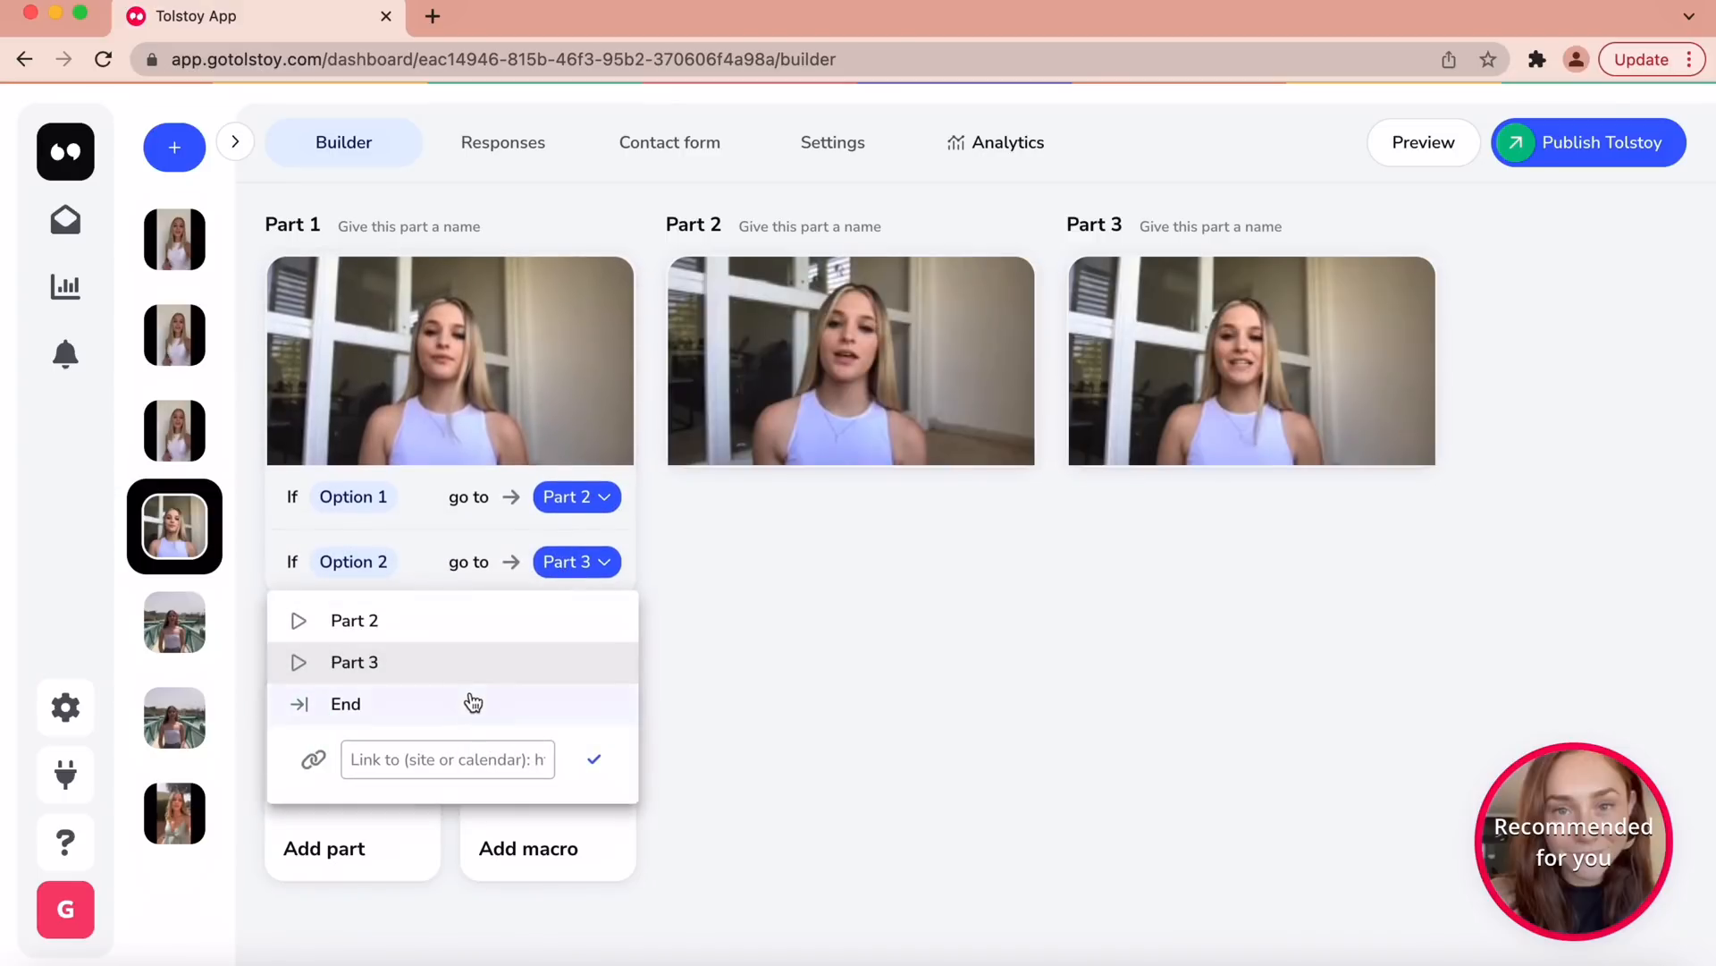
left_click(854, 663)
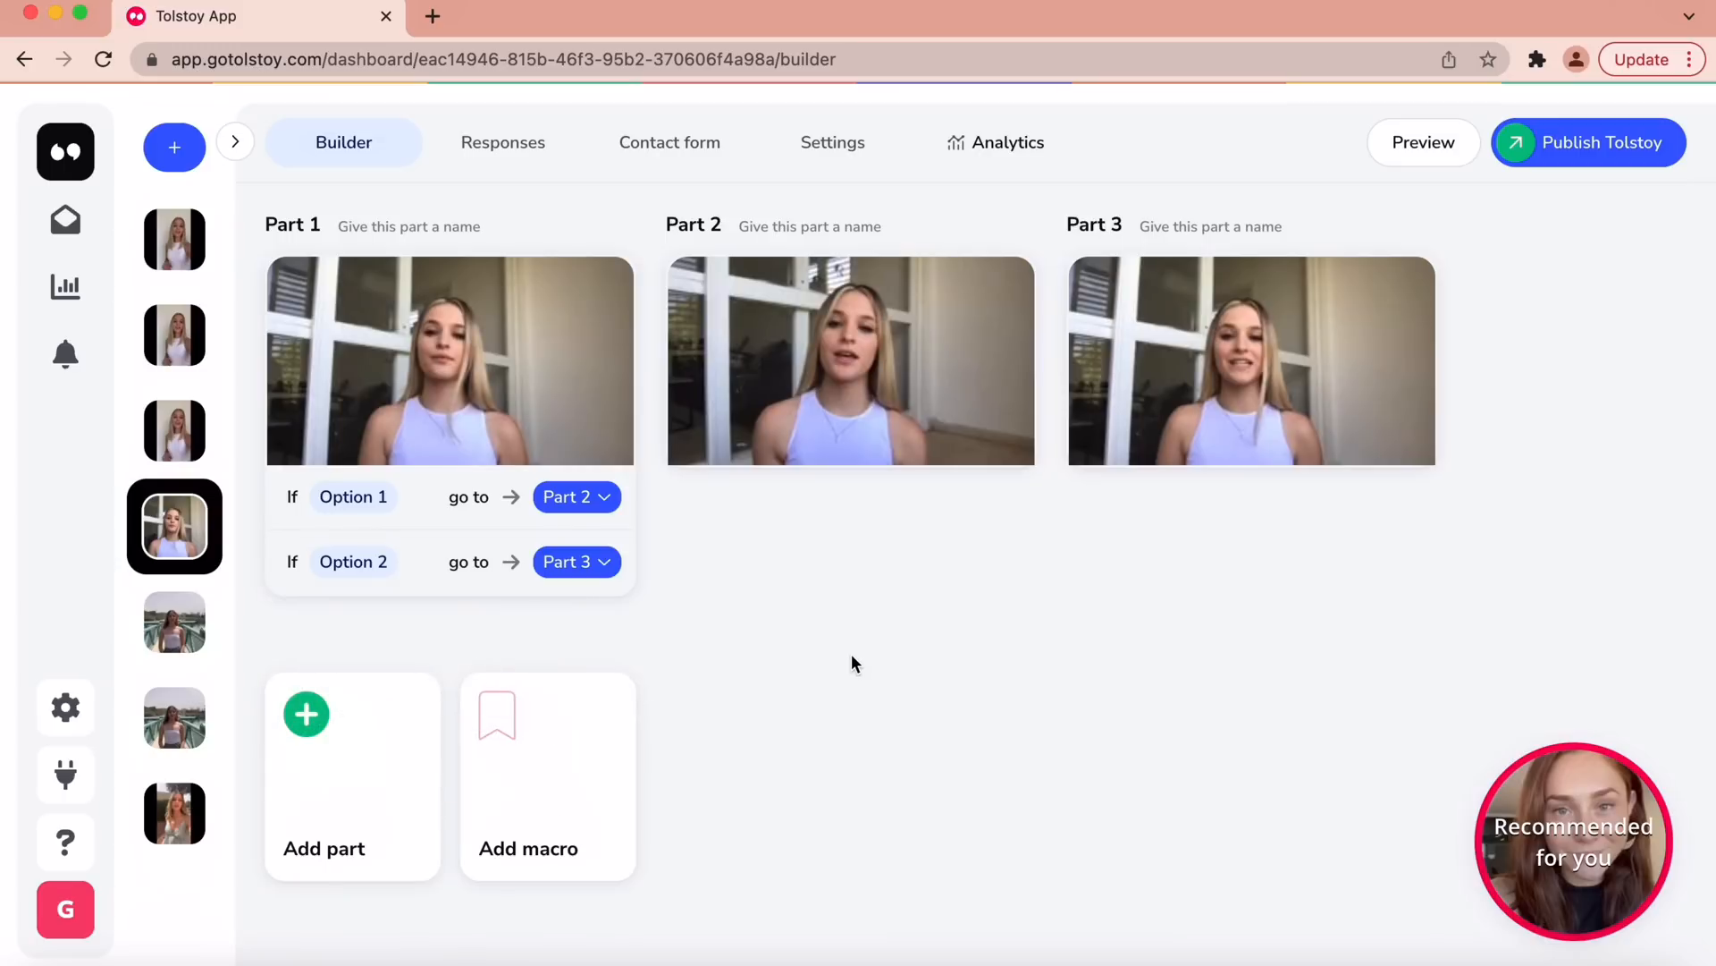
mouse_move(869, 157)
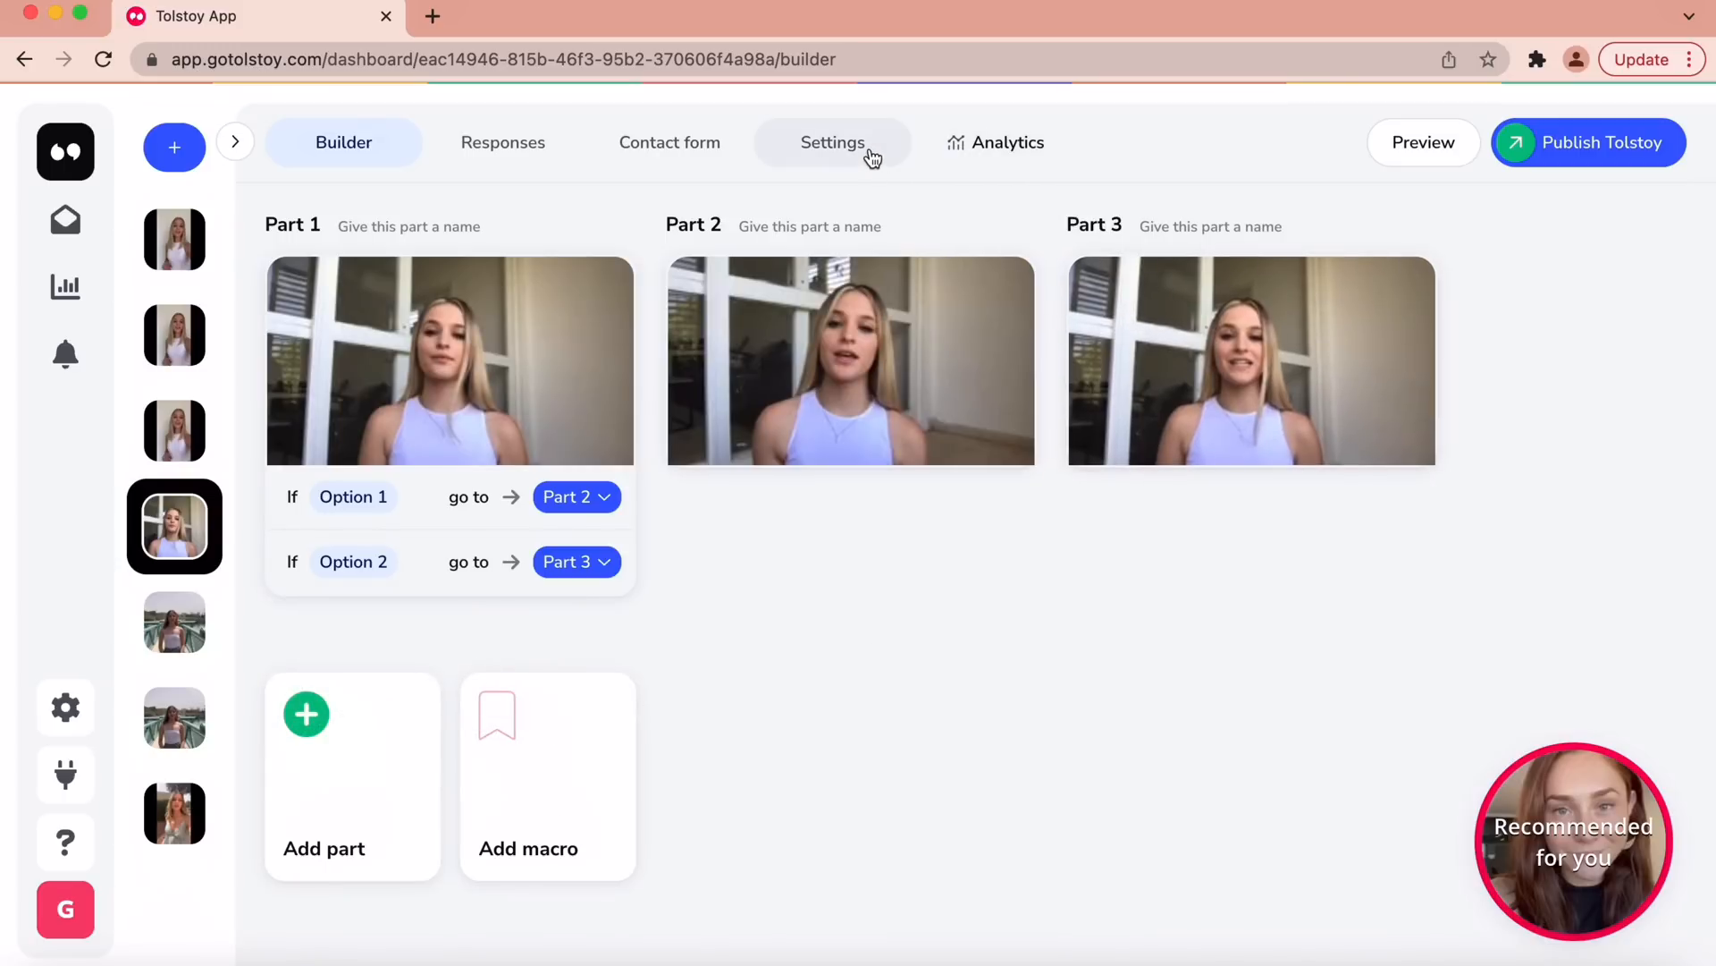
- Review the Look & feel widget customization: shape, orientation, theme colors, border and text bubble
left_click(833, 143)
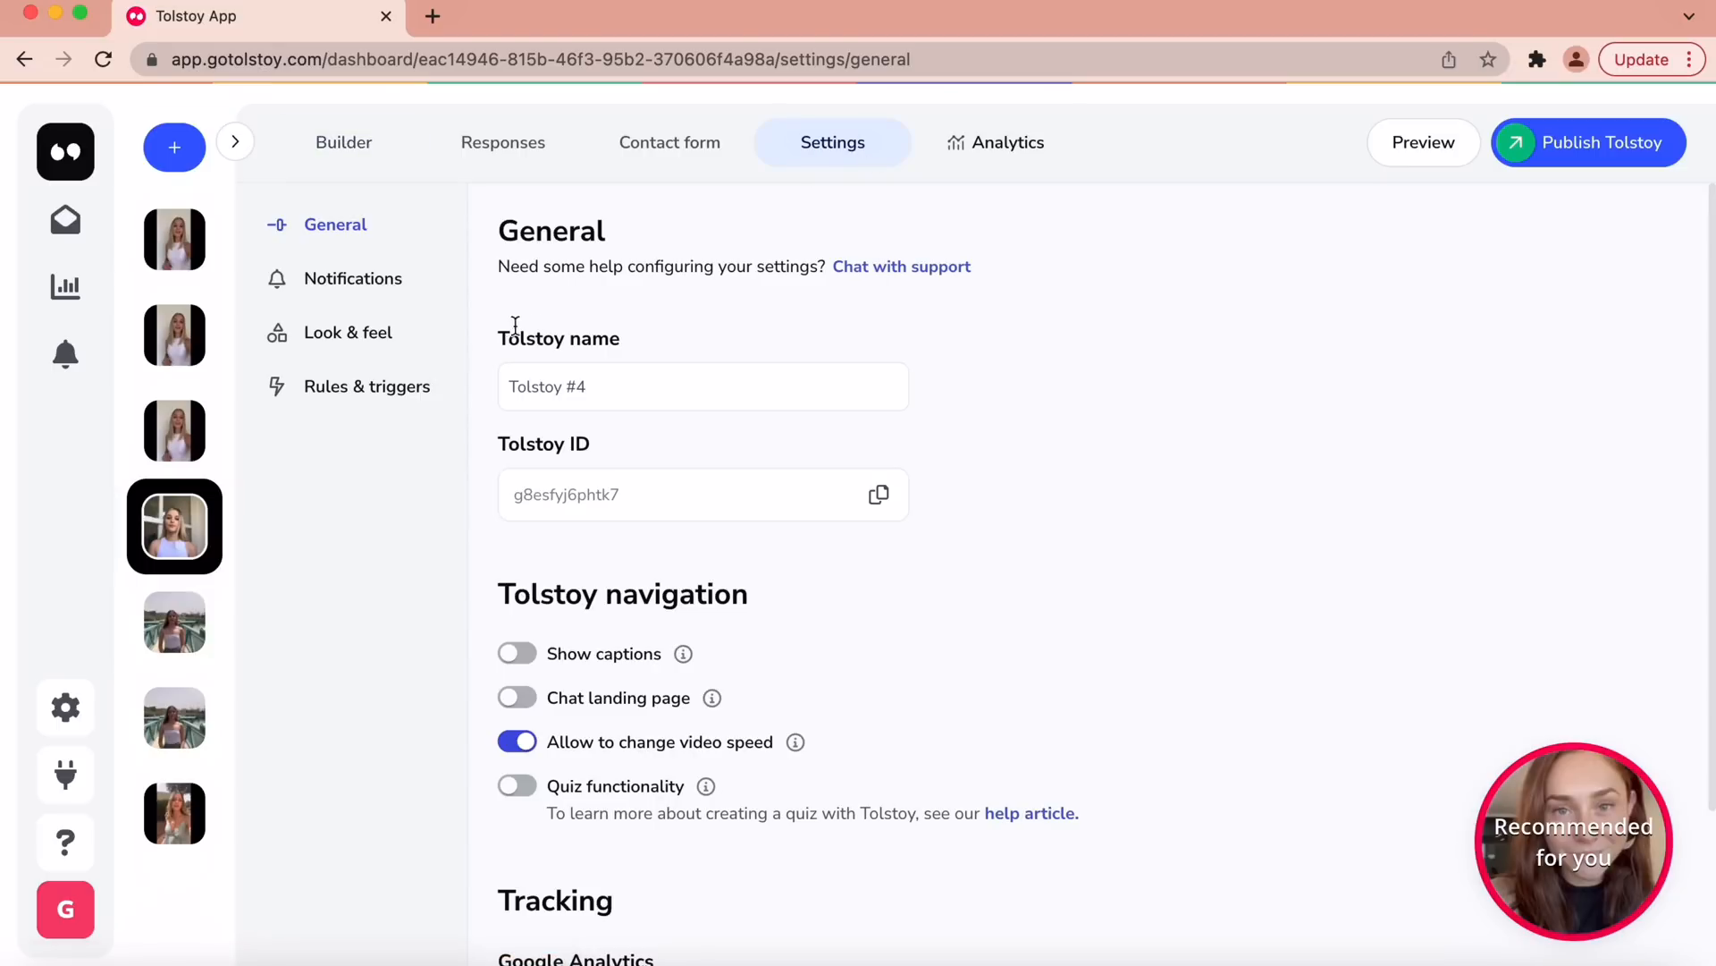
left_click(347, 333)
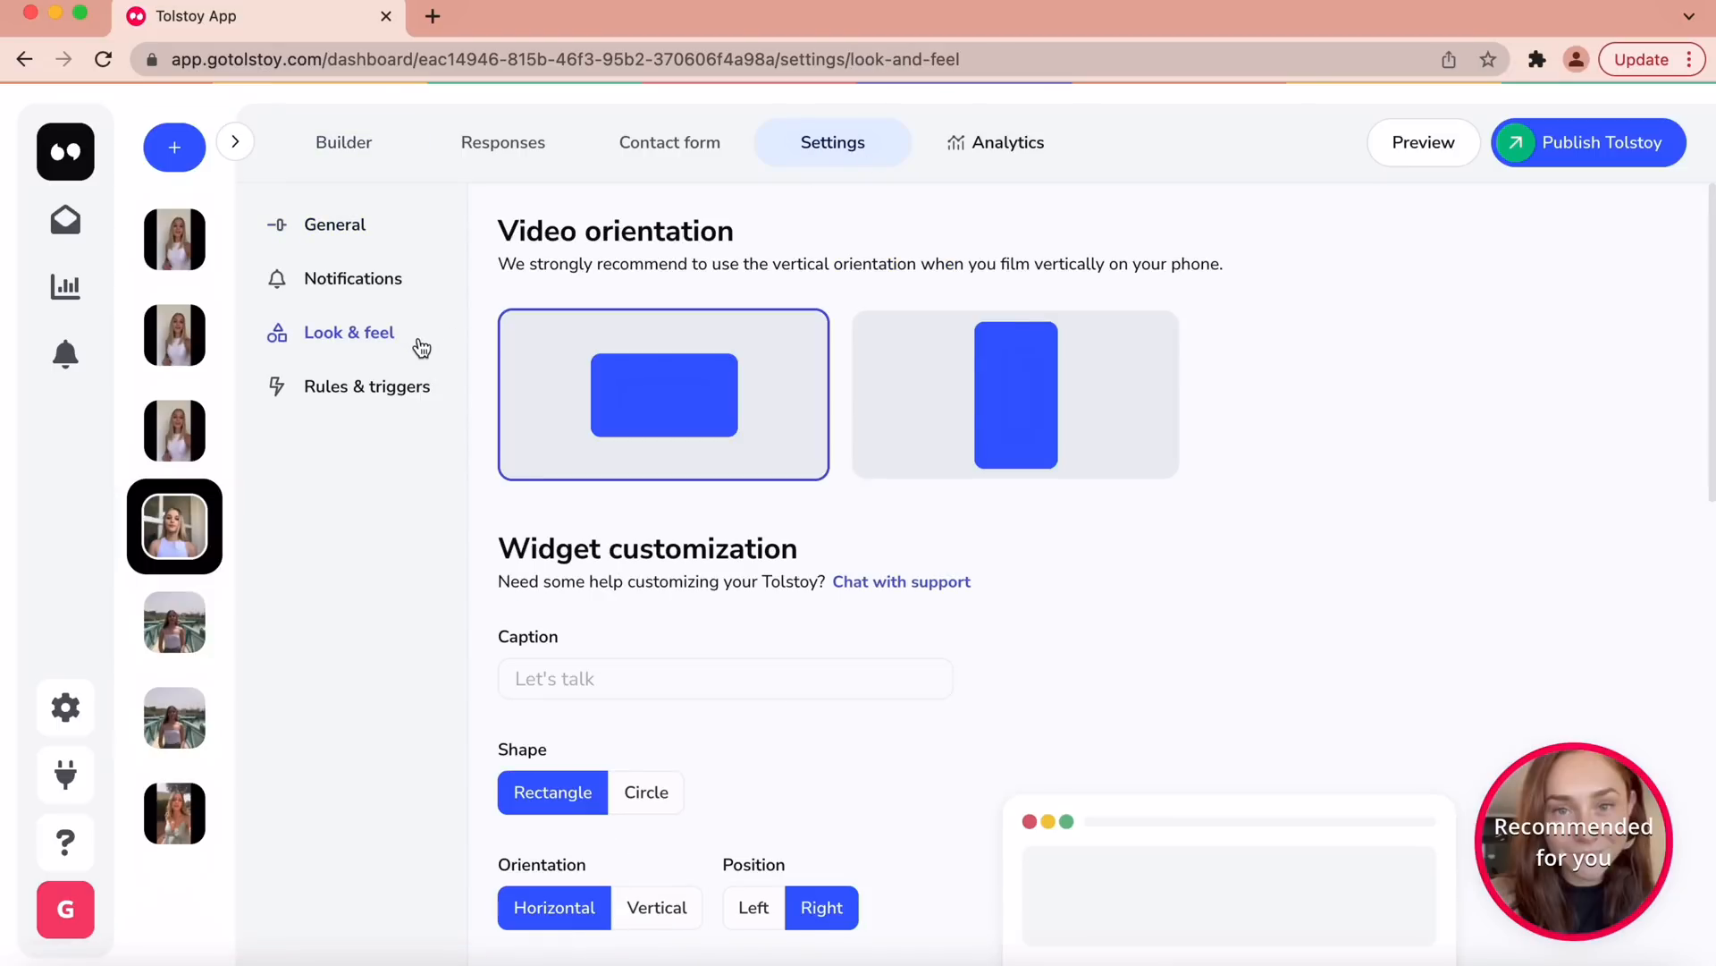
mouse_move(958, 426)
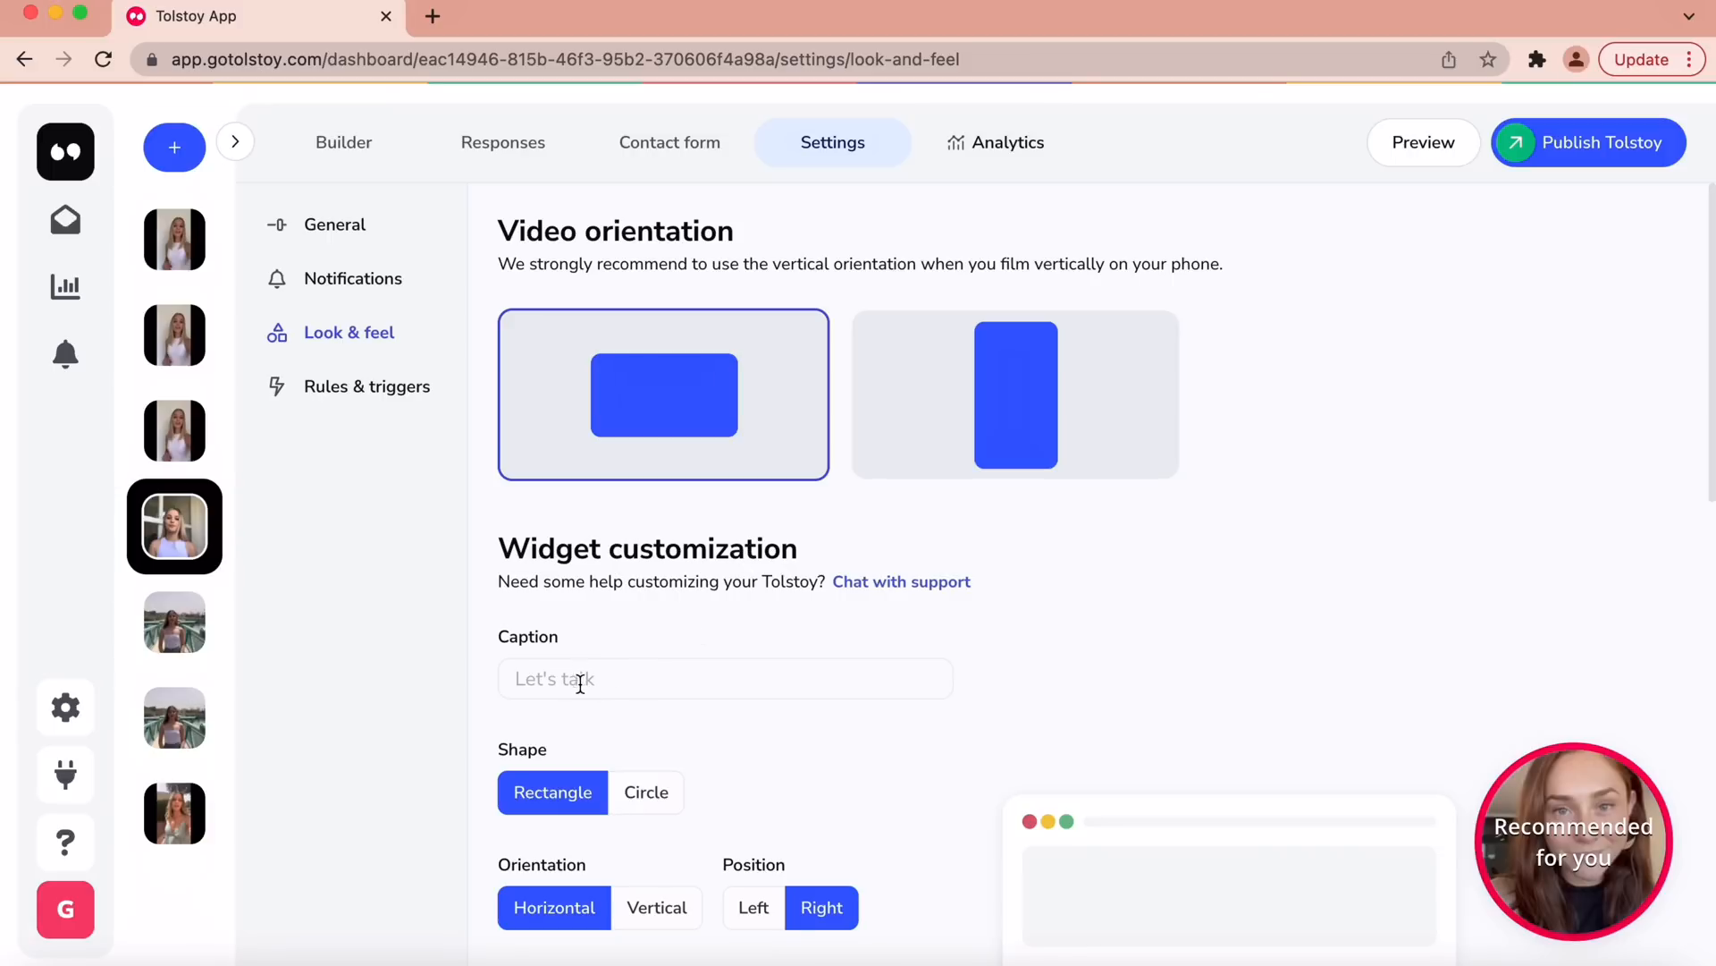
scroll("down", 3)
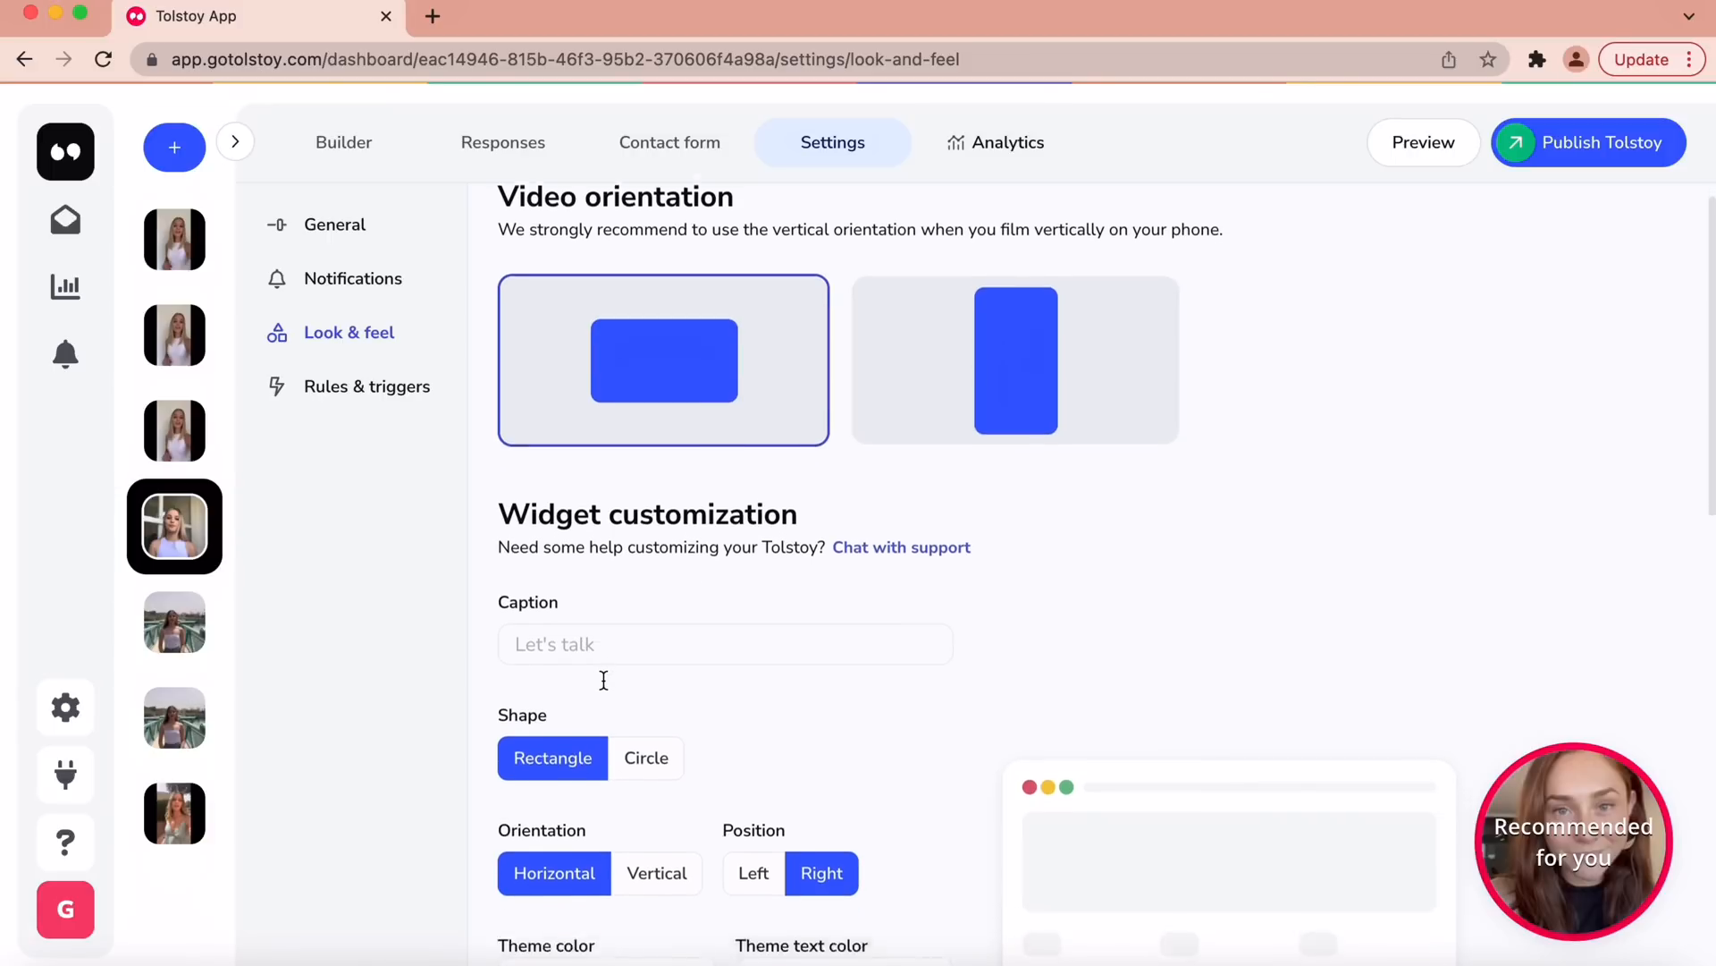
scroll("down", 3)
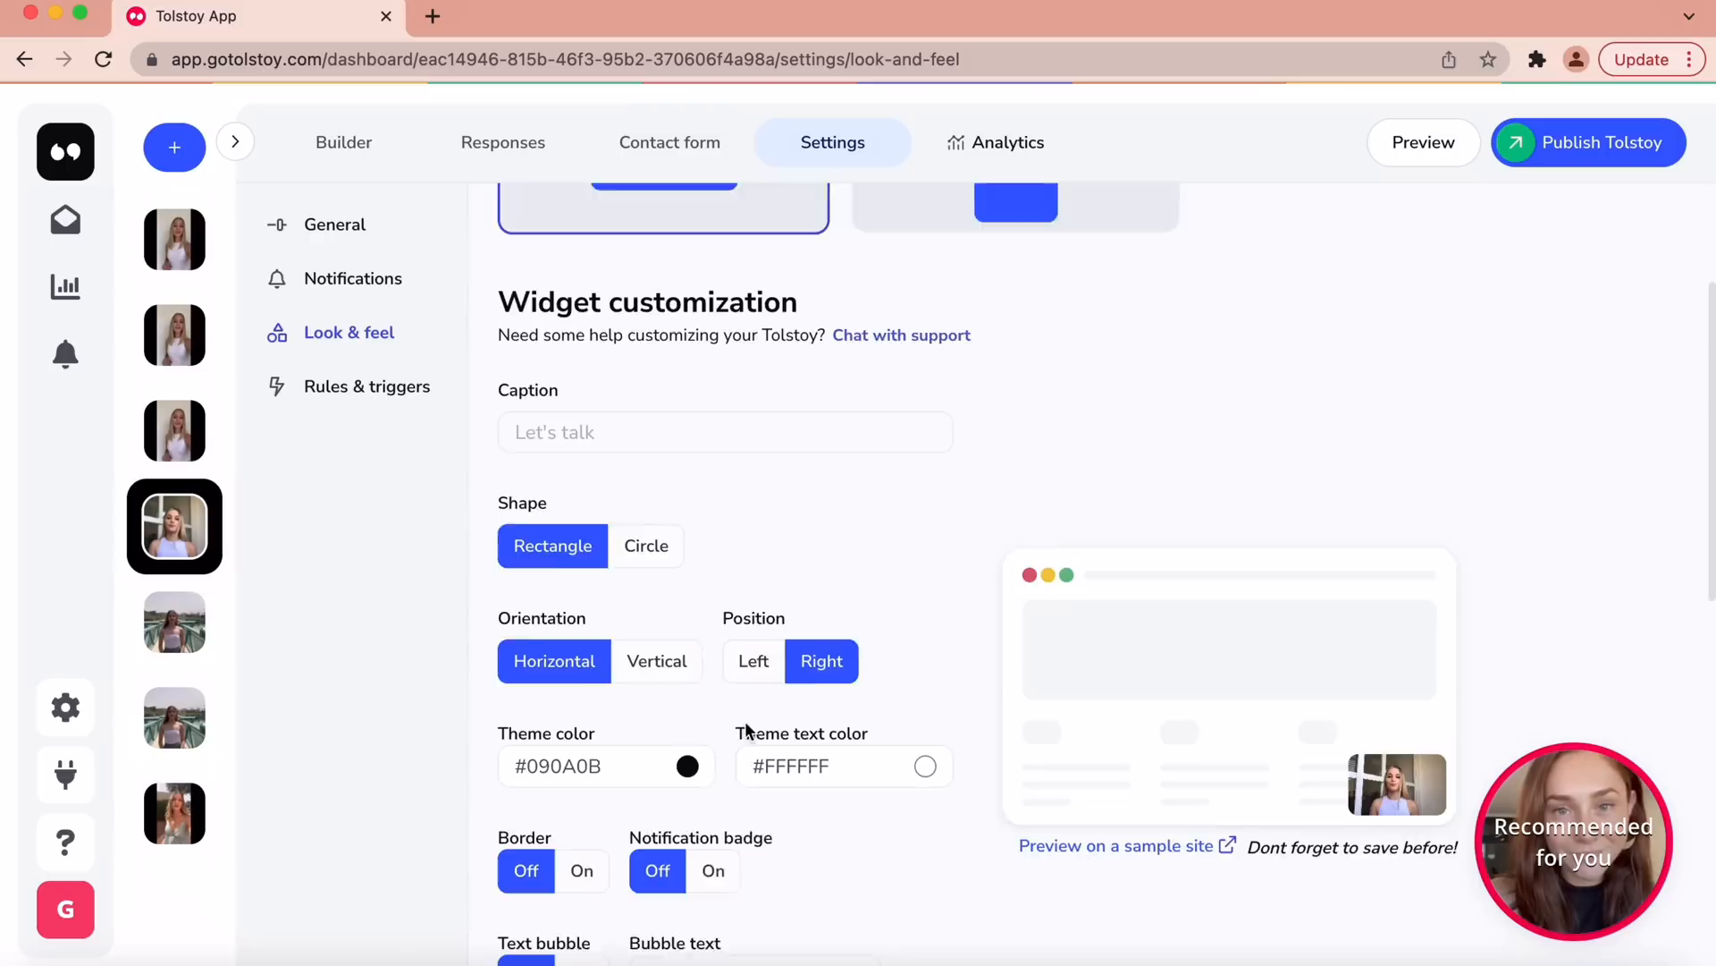
scroll("down", 3)
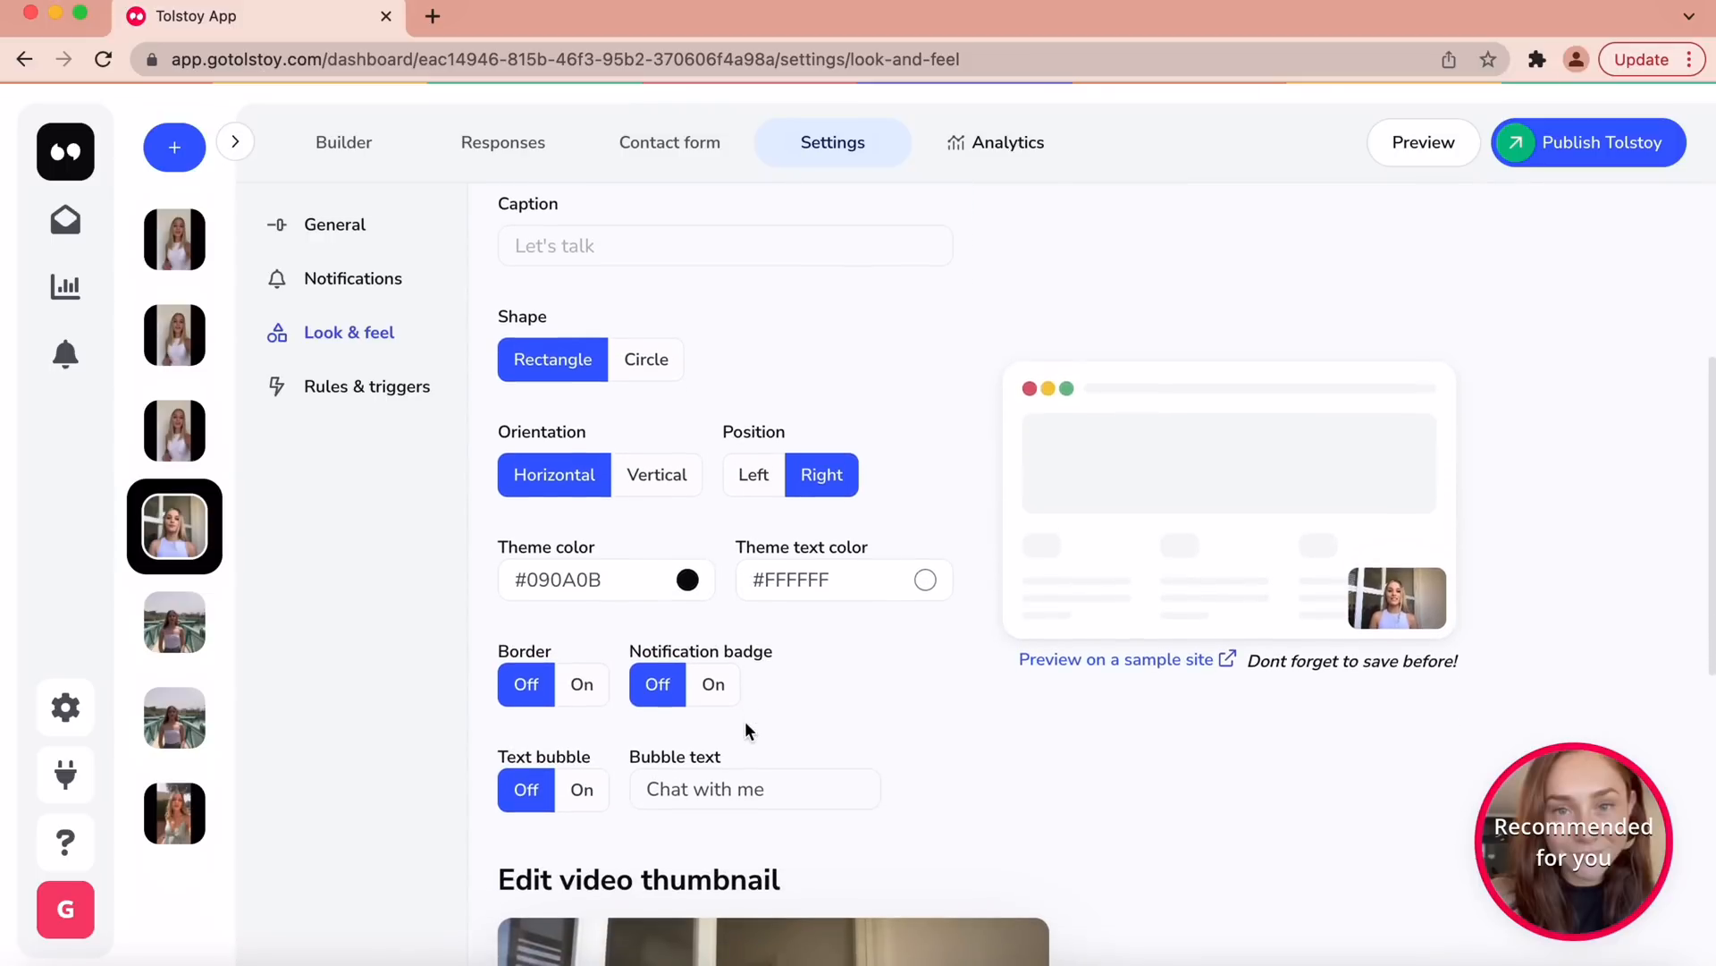
mouse_move(417, 397)
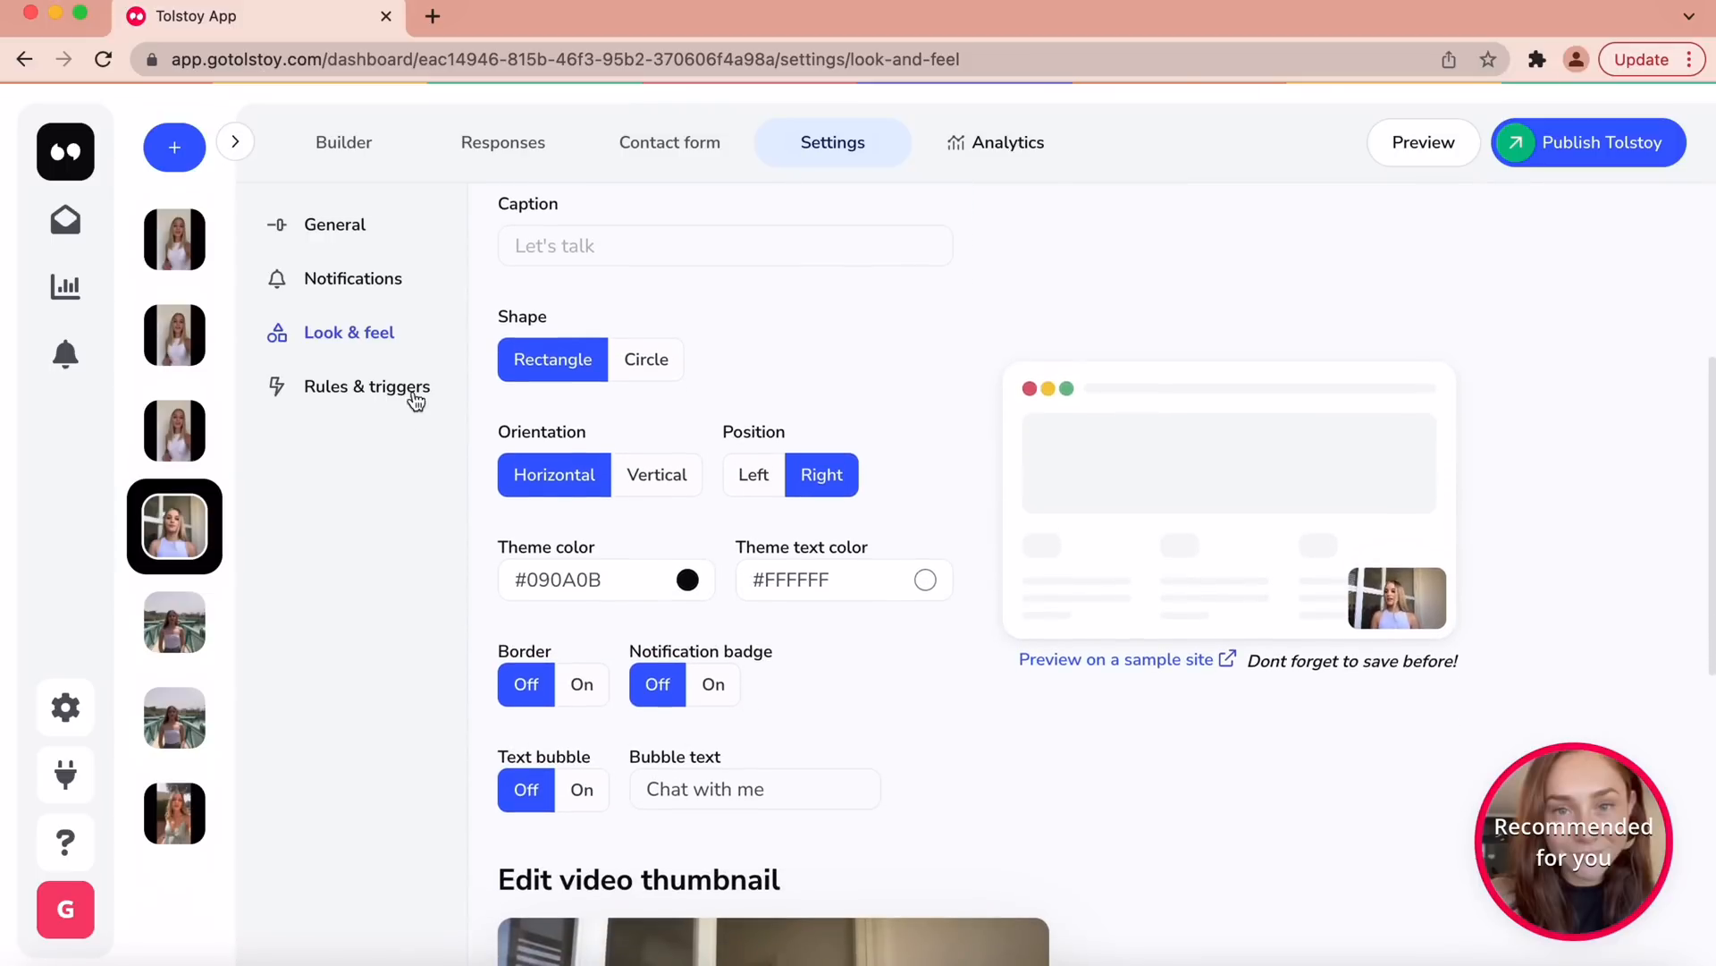
- Add a Page URL display rule set to Any value under Rules and triggers
left_click(368, 386)
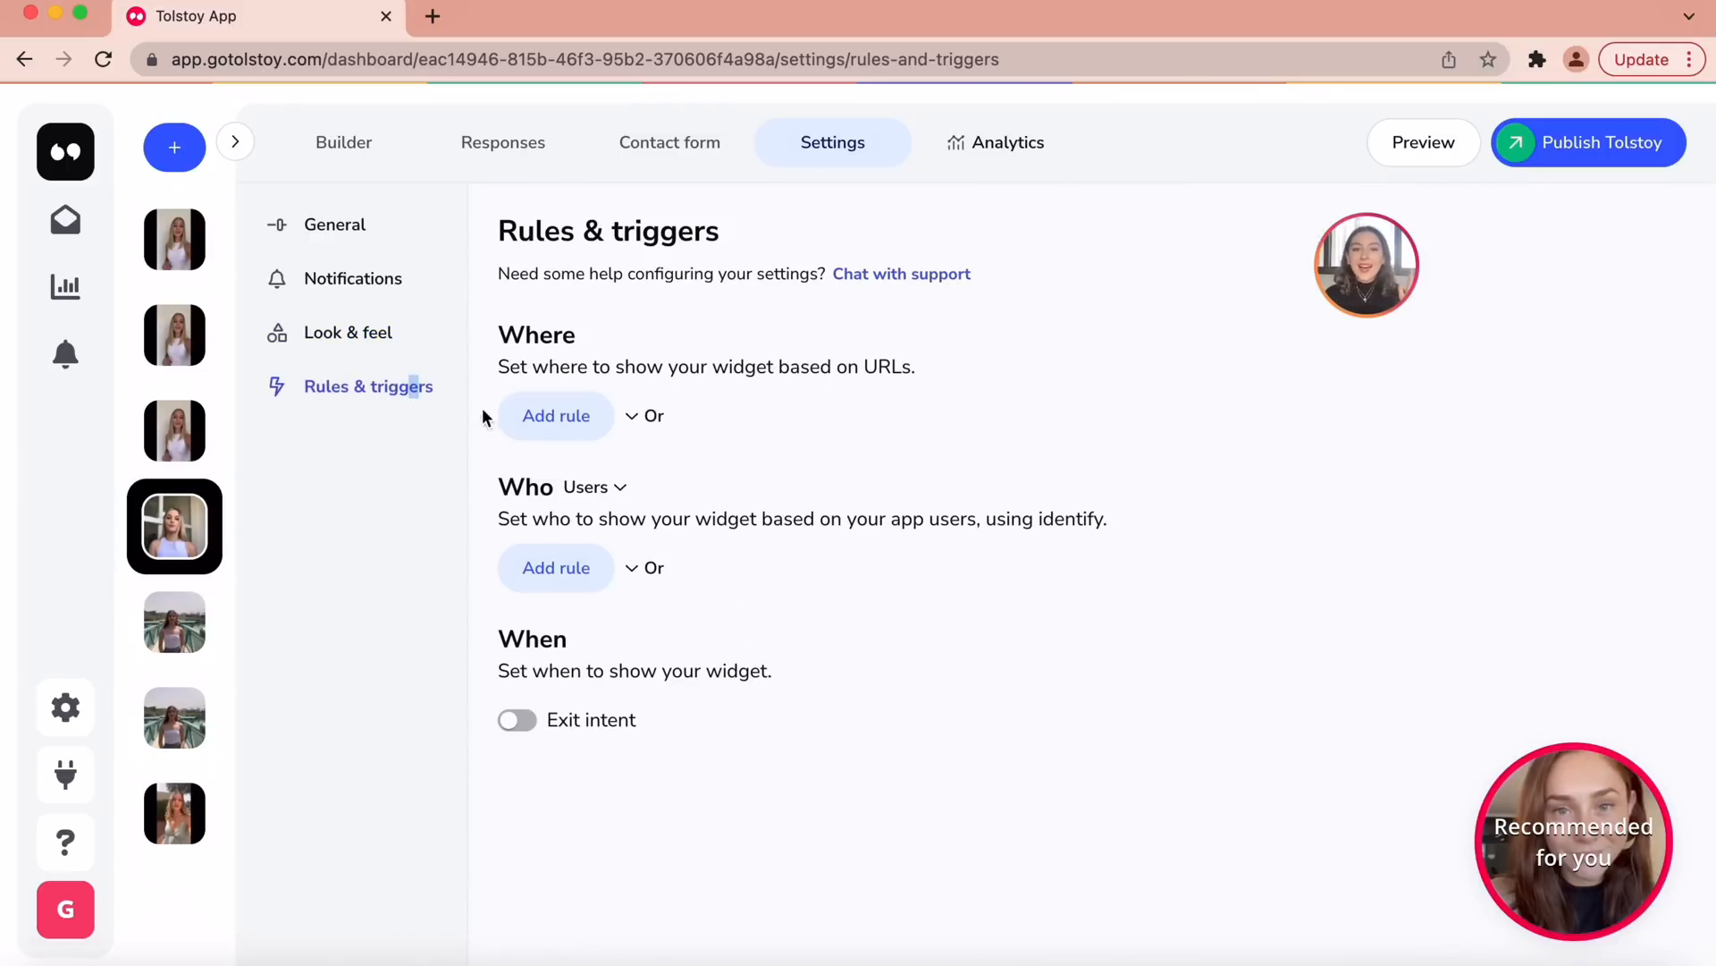
mouse_move(576, 422)
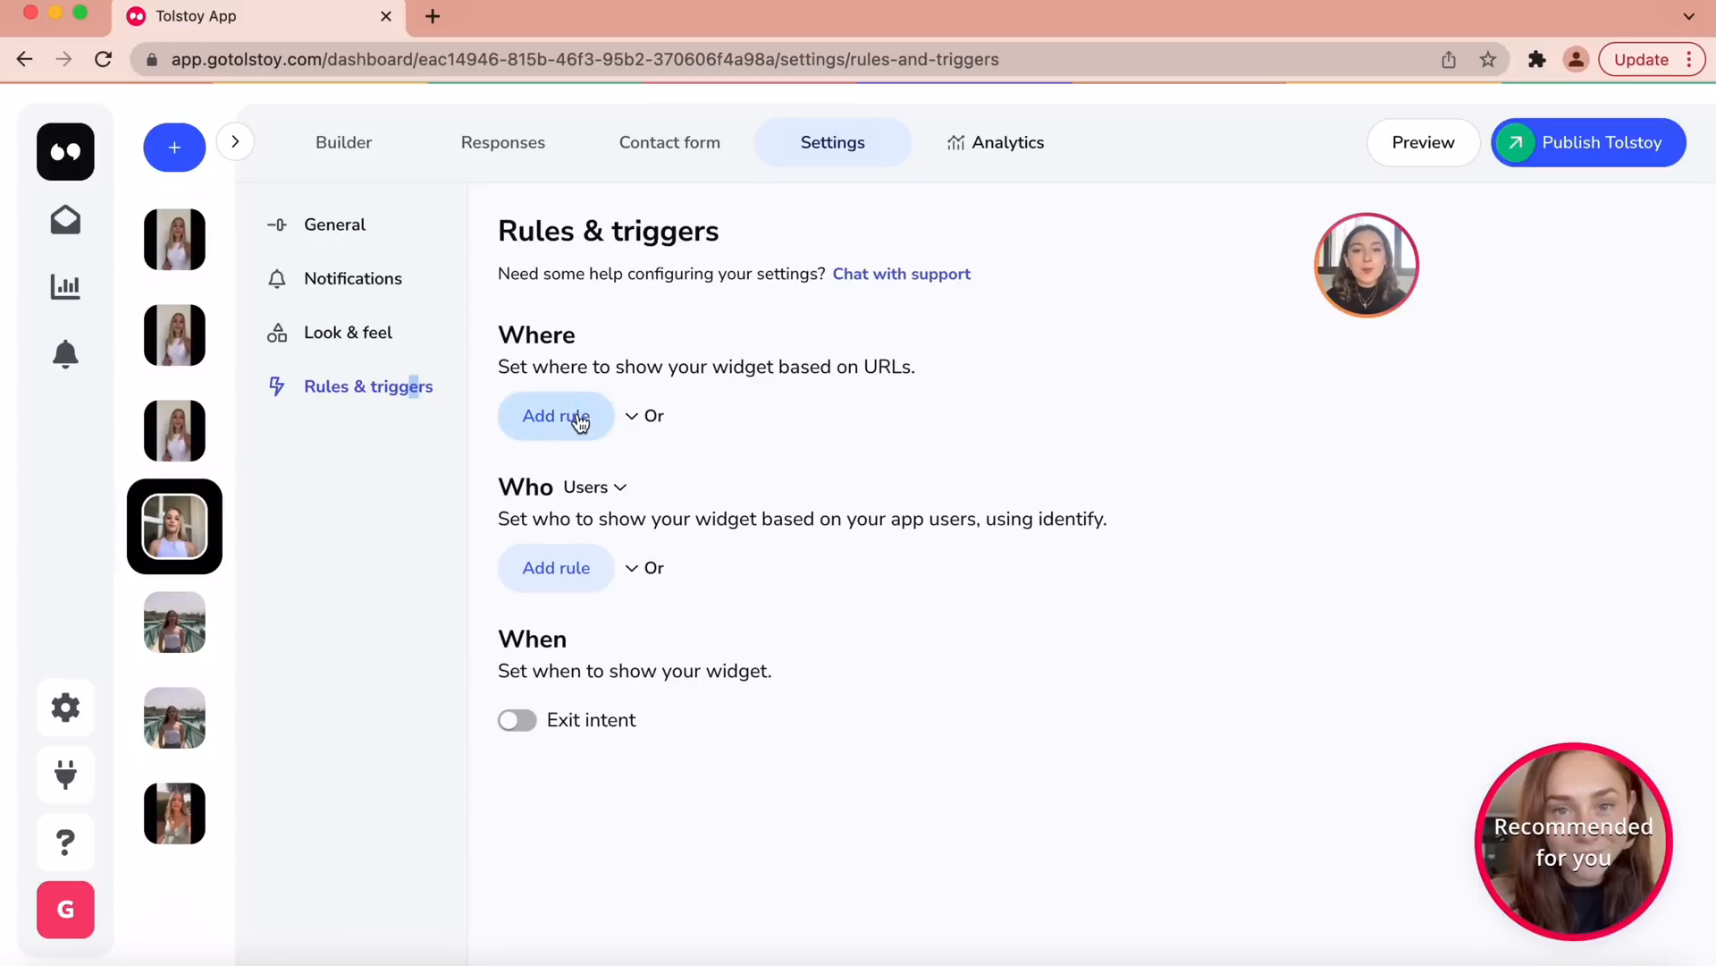
left_click(556, 417)
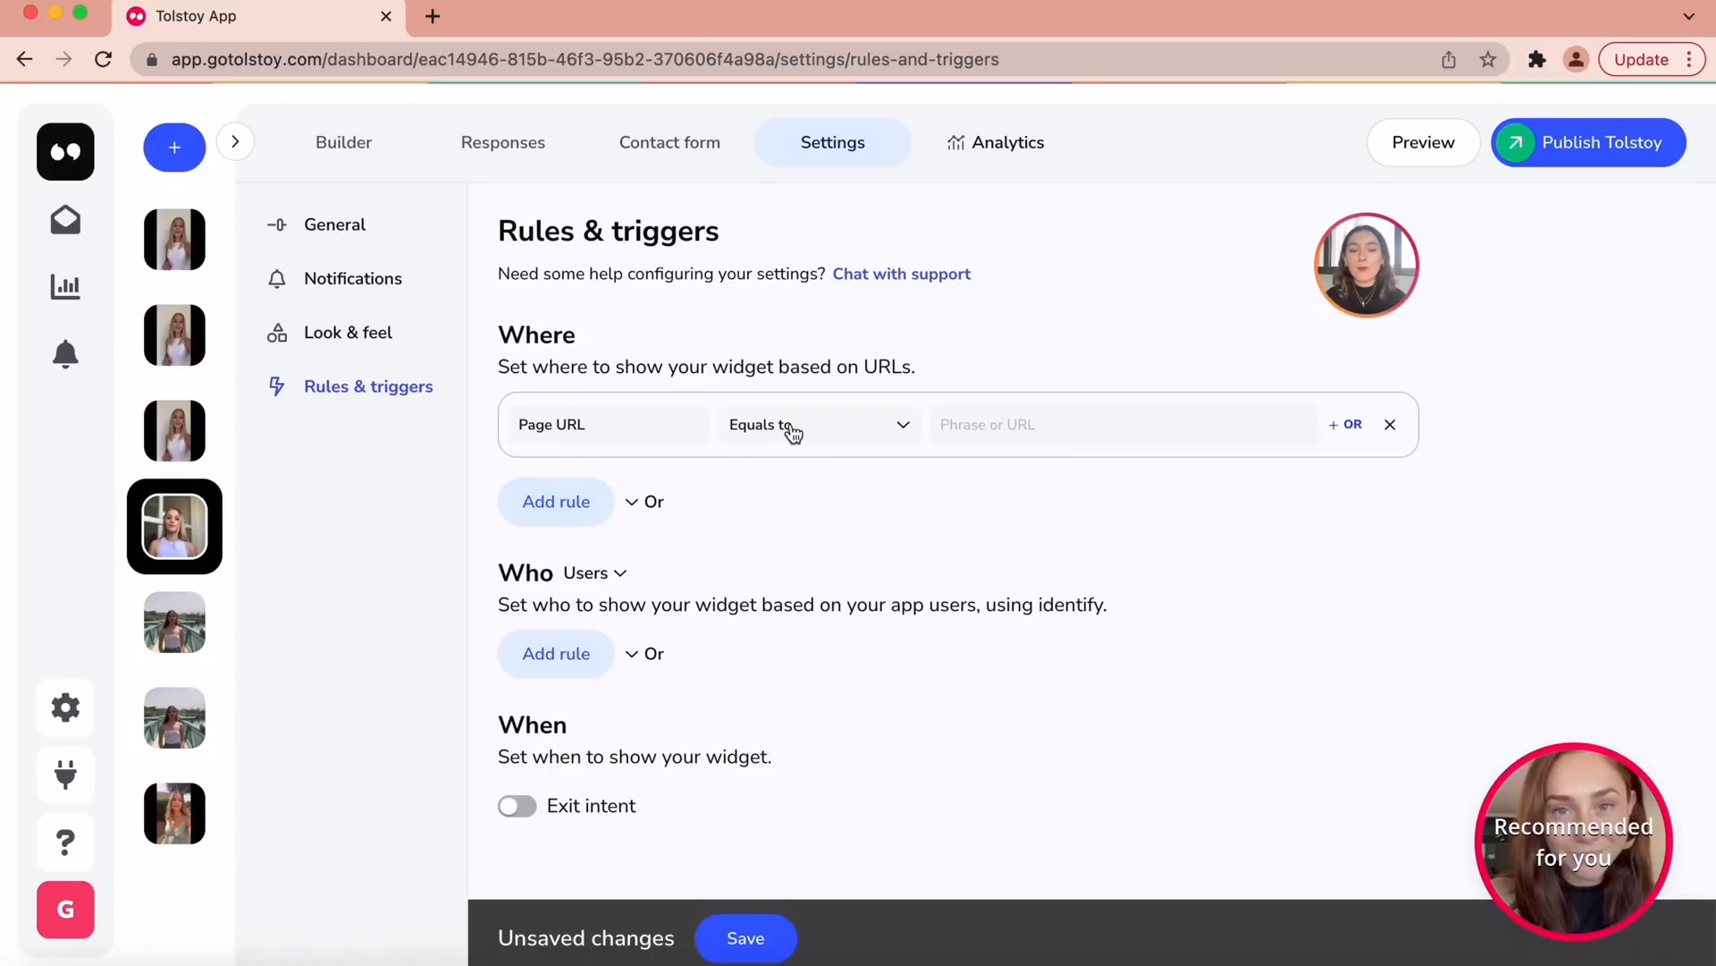
left_click(815, 426)
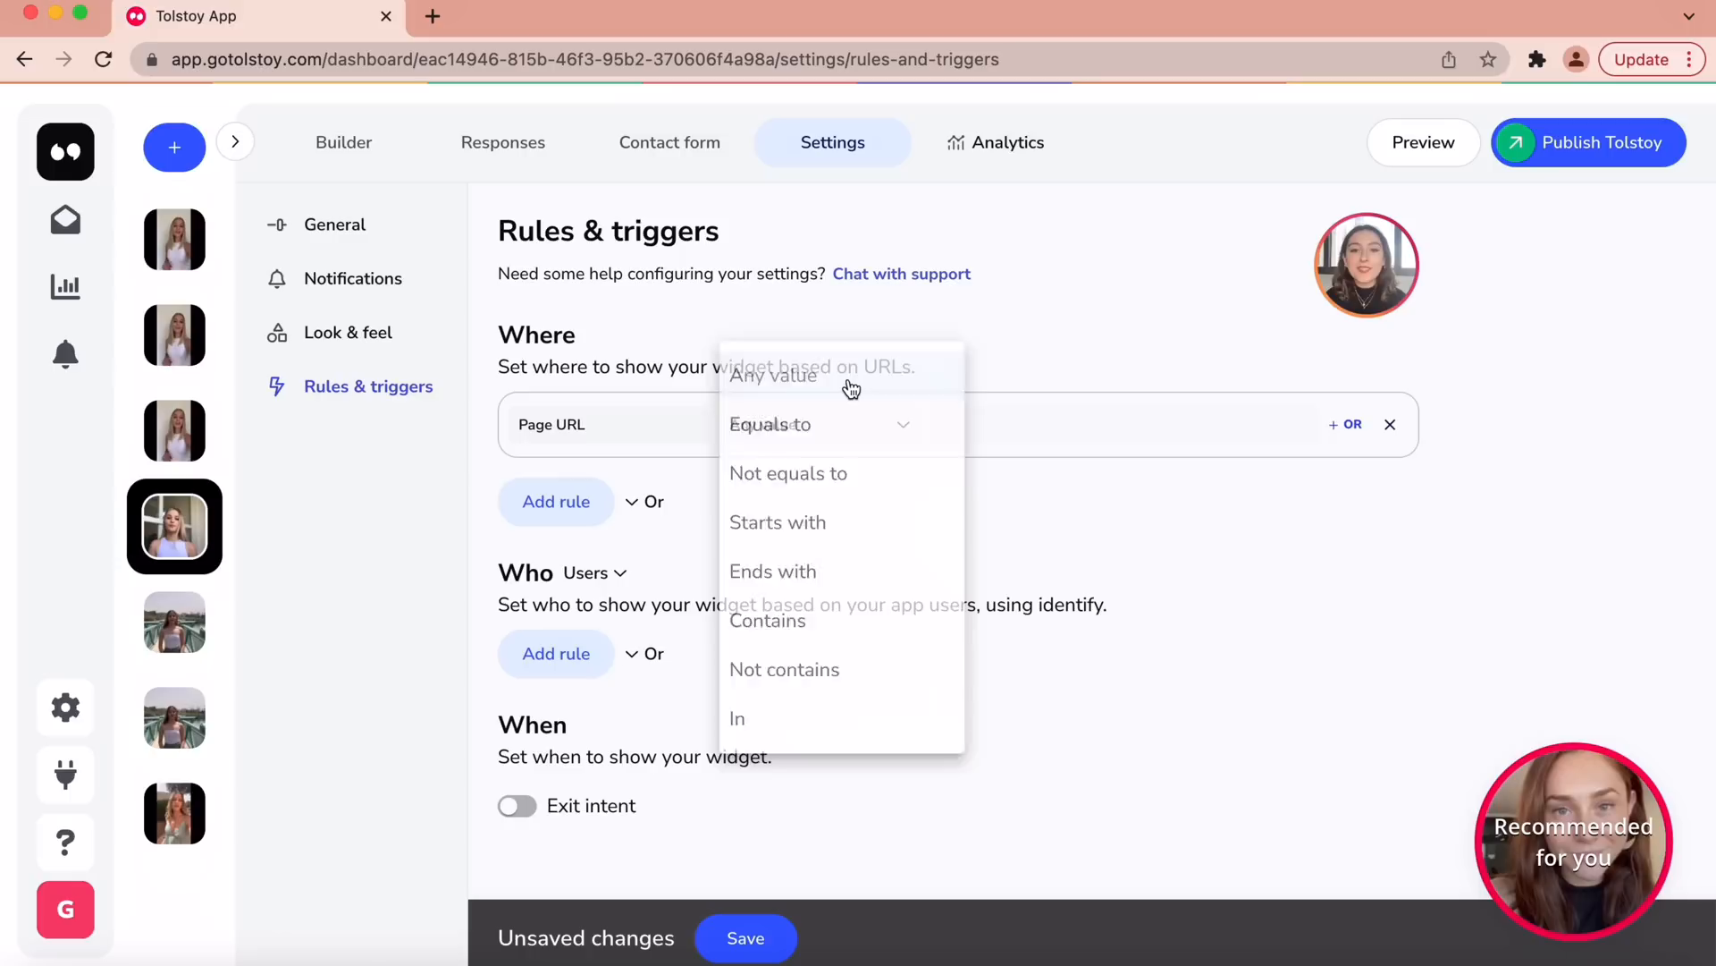
left_click(773, 376)
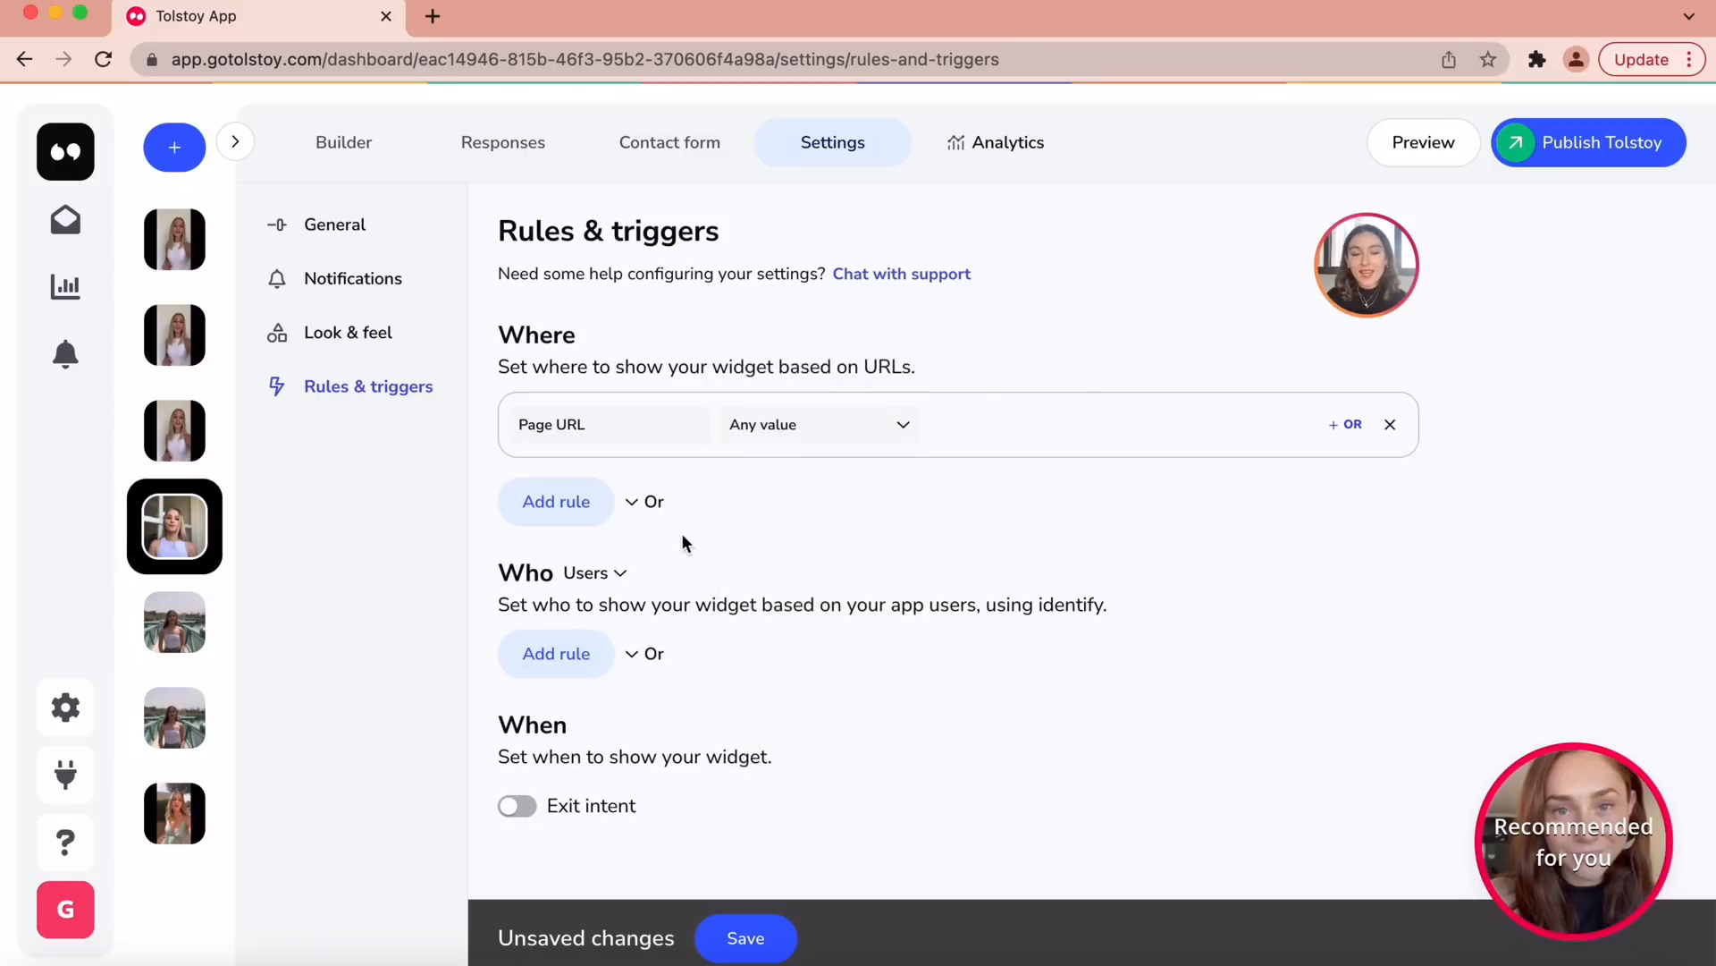
mouse_move(587, 581)
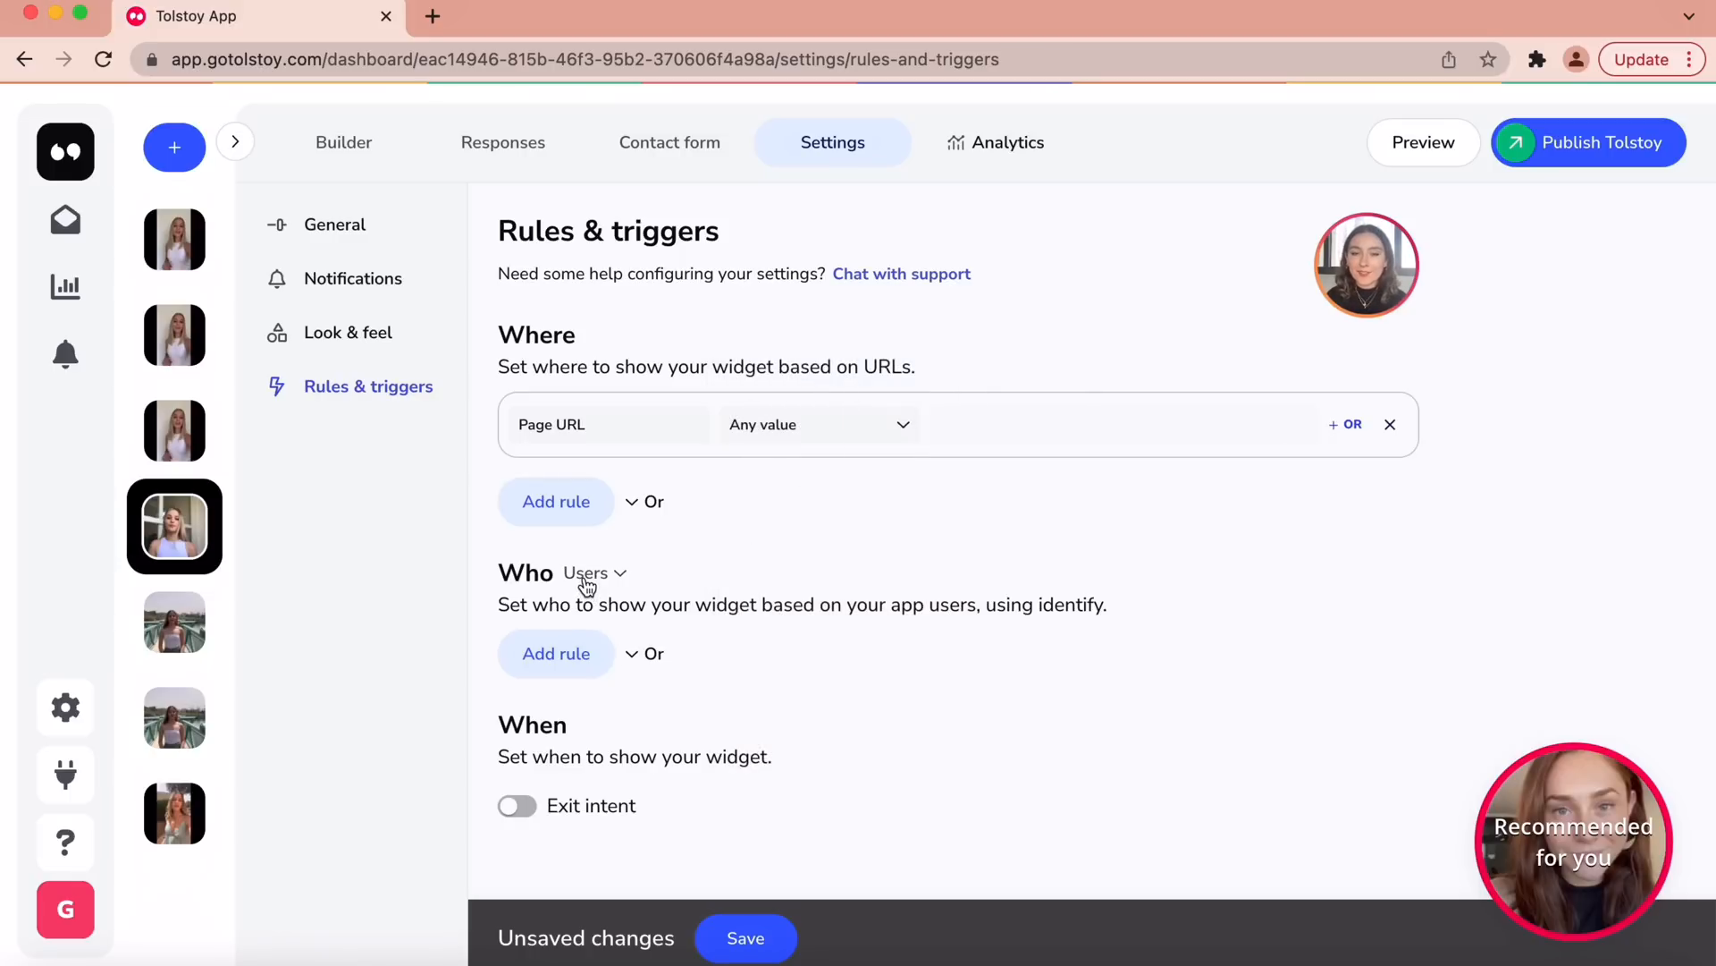
- Add a Who rule matching users whose Email ends with a phrase
left_click(592, 572)
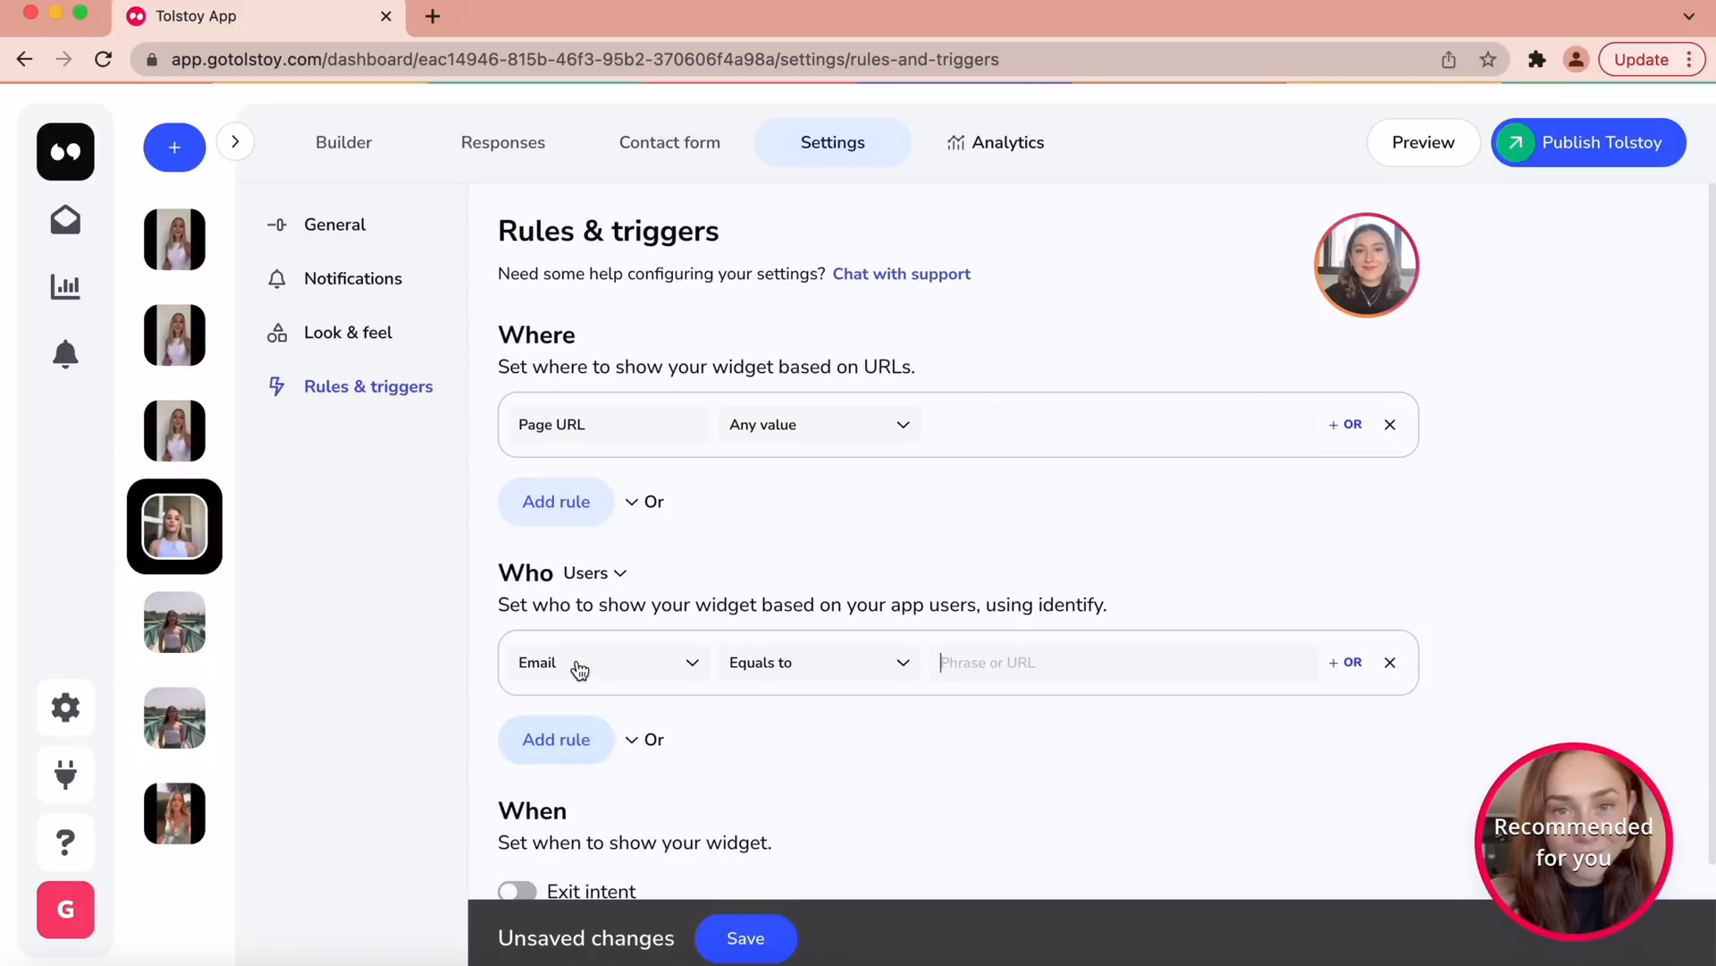
left_click(819, 662)
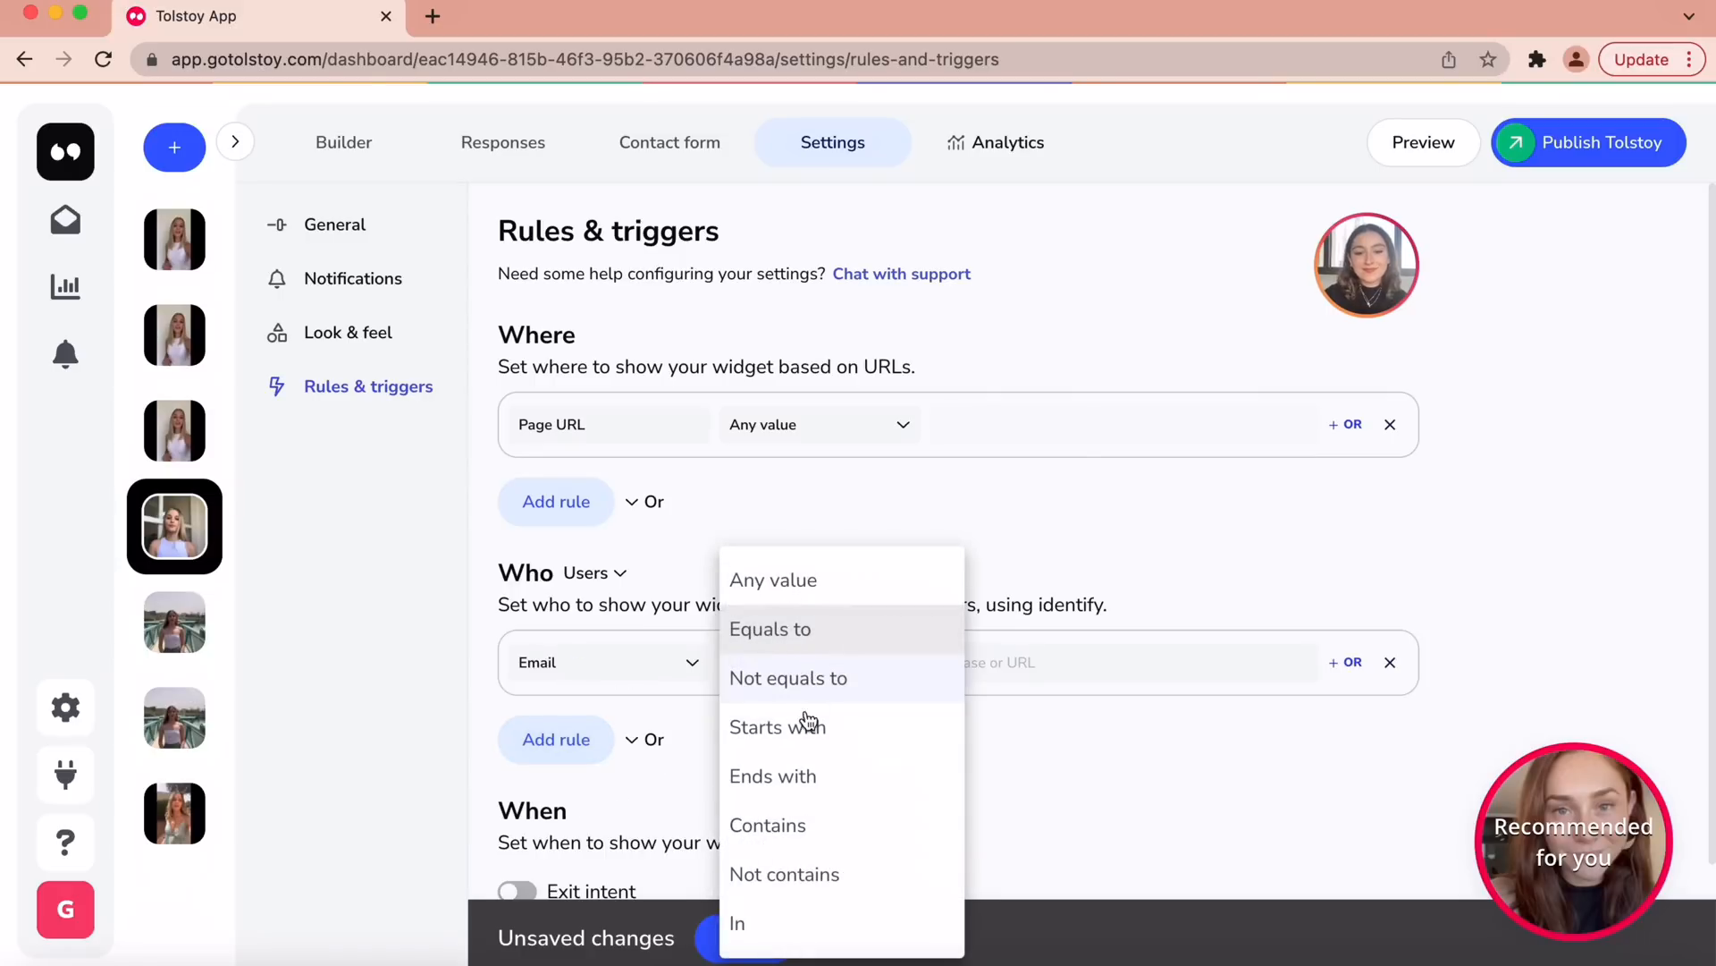
left_click(772, 776)
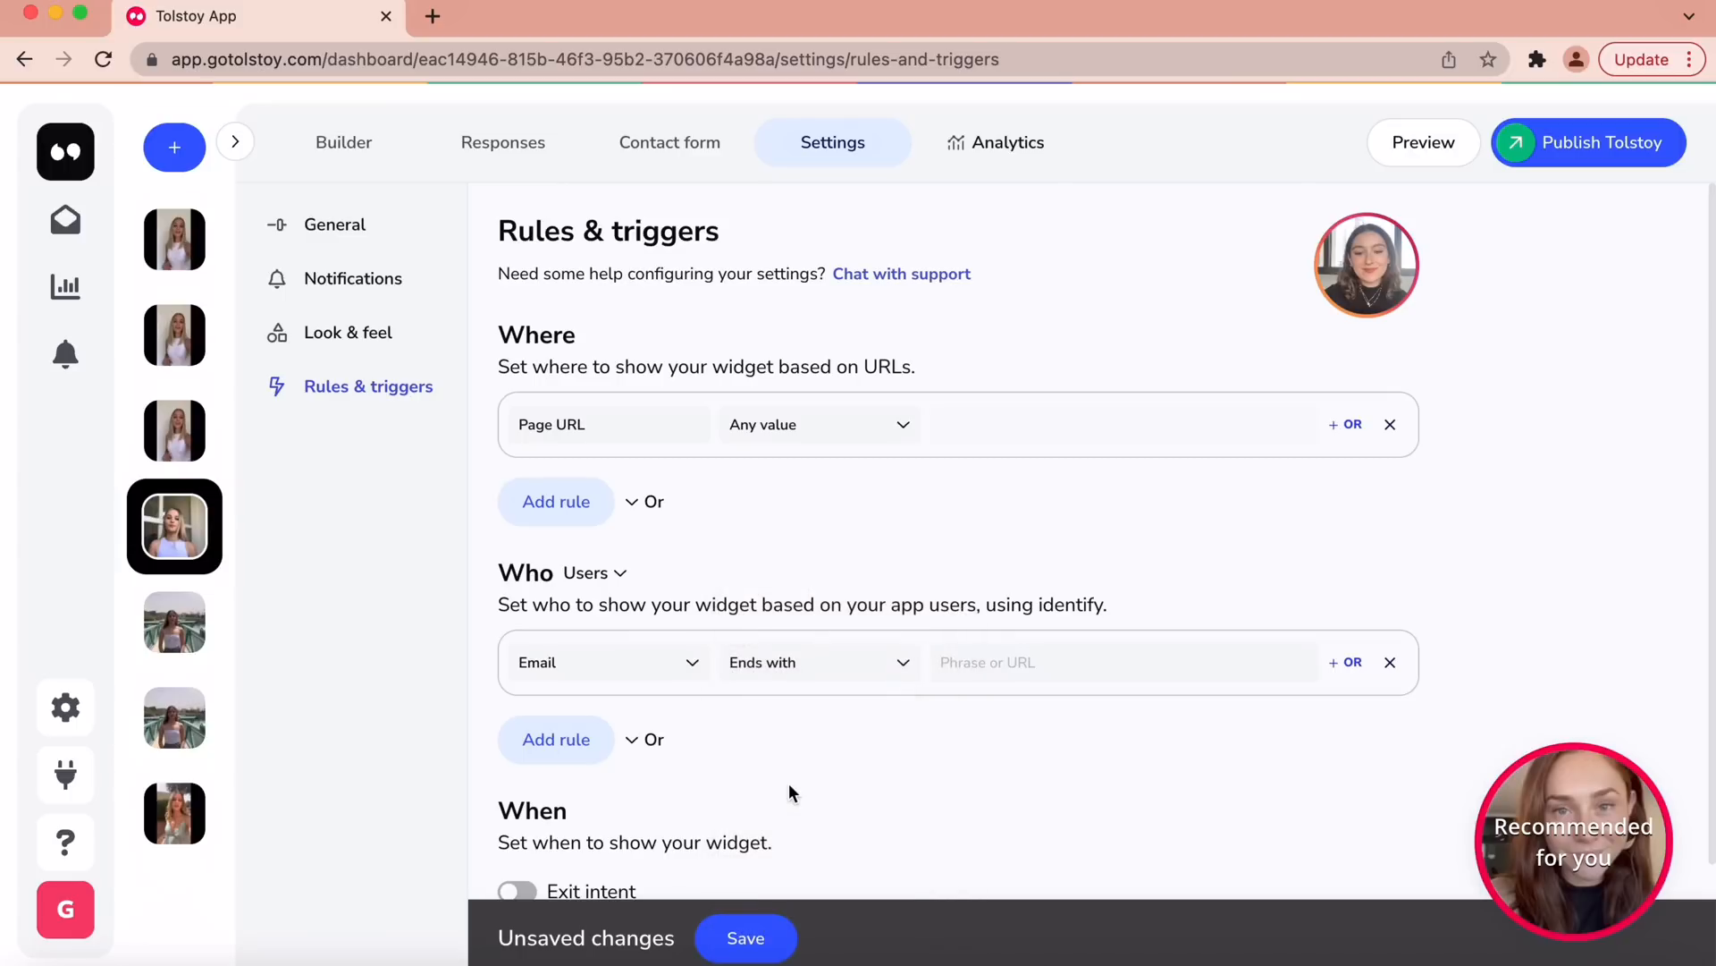
mouse_move(1622, 164)
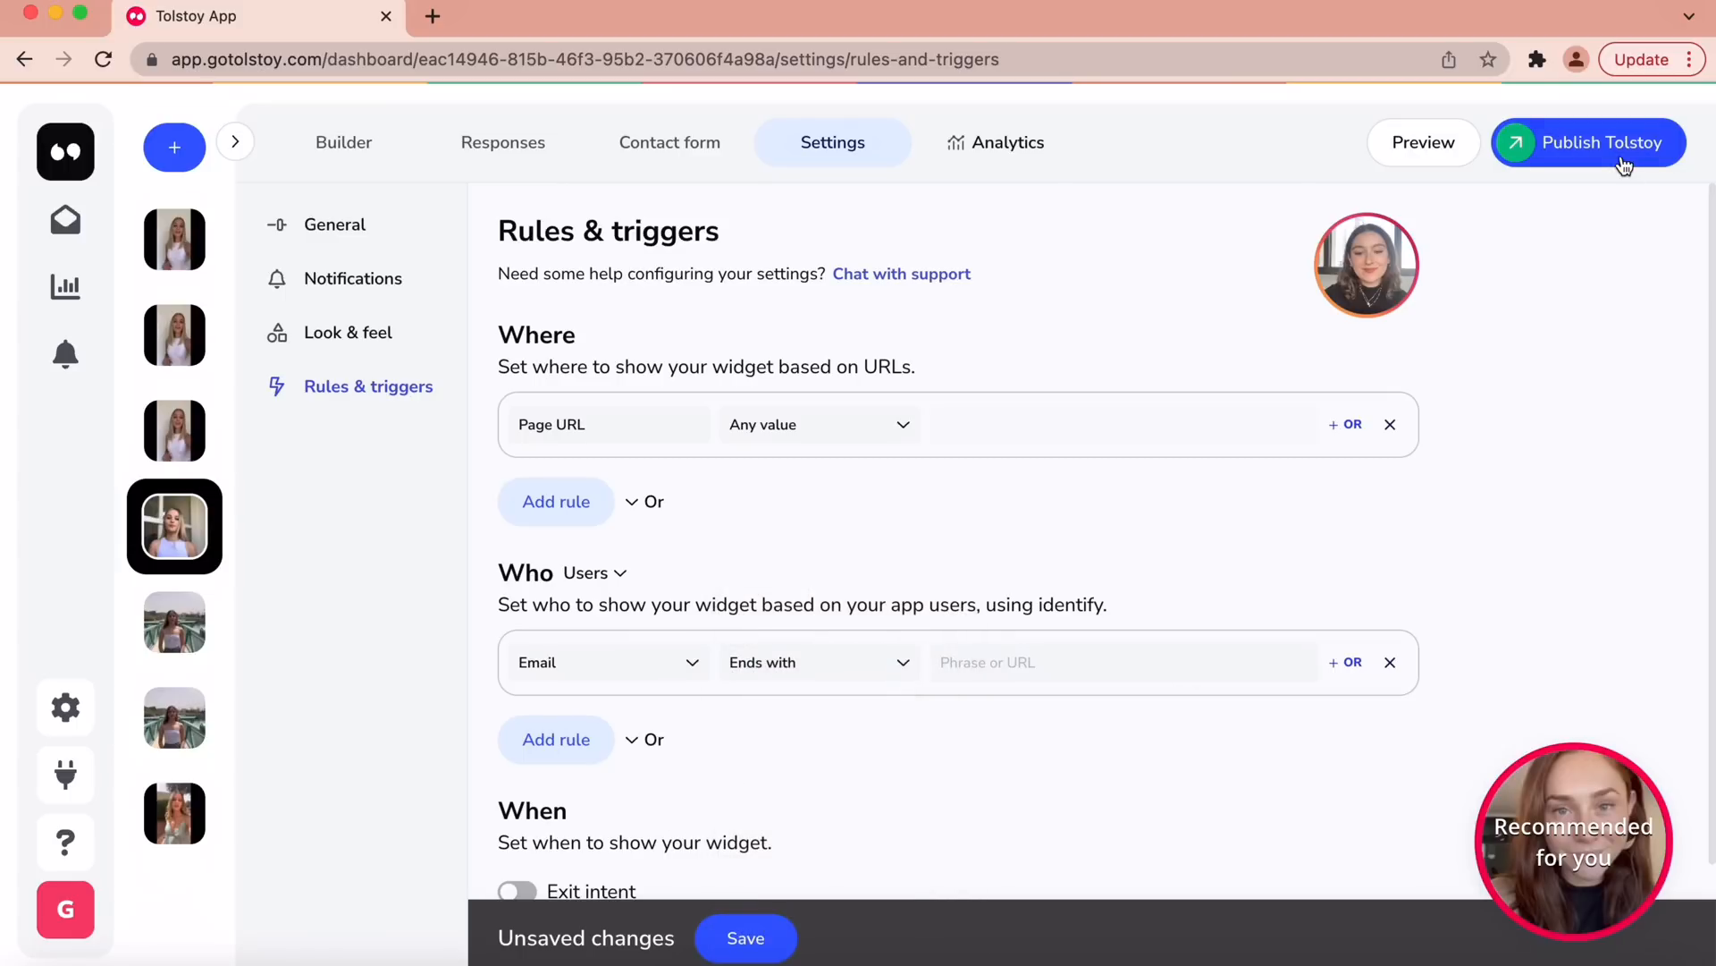
- Review the Embed code and Widget installation steps in the Publish share options
left_click(1602, 144)
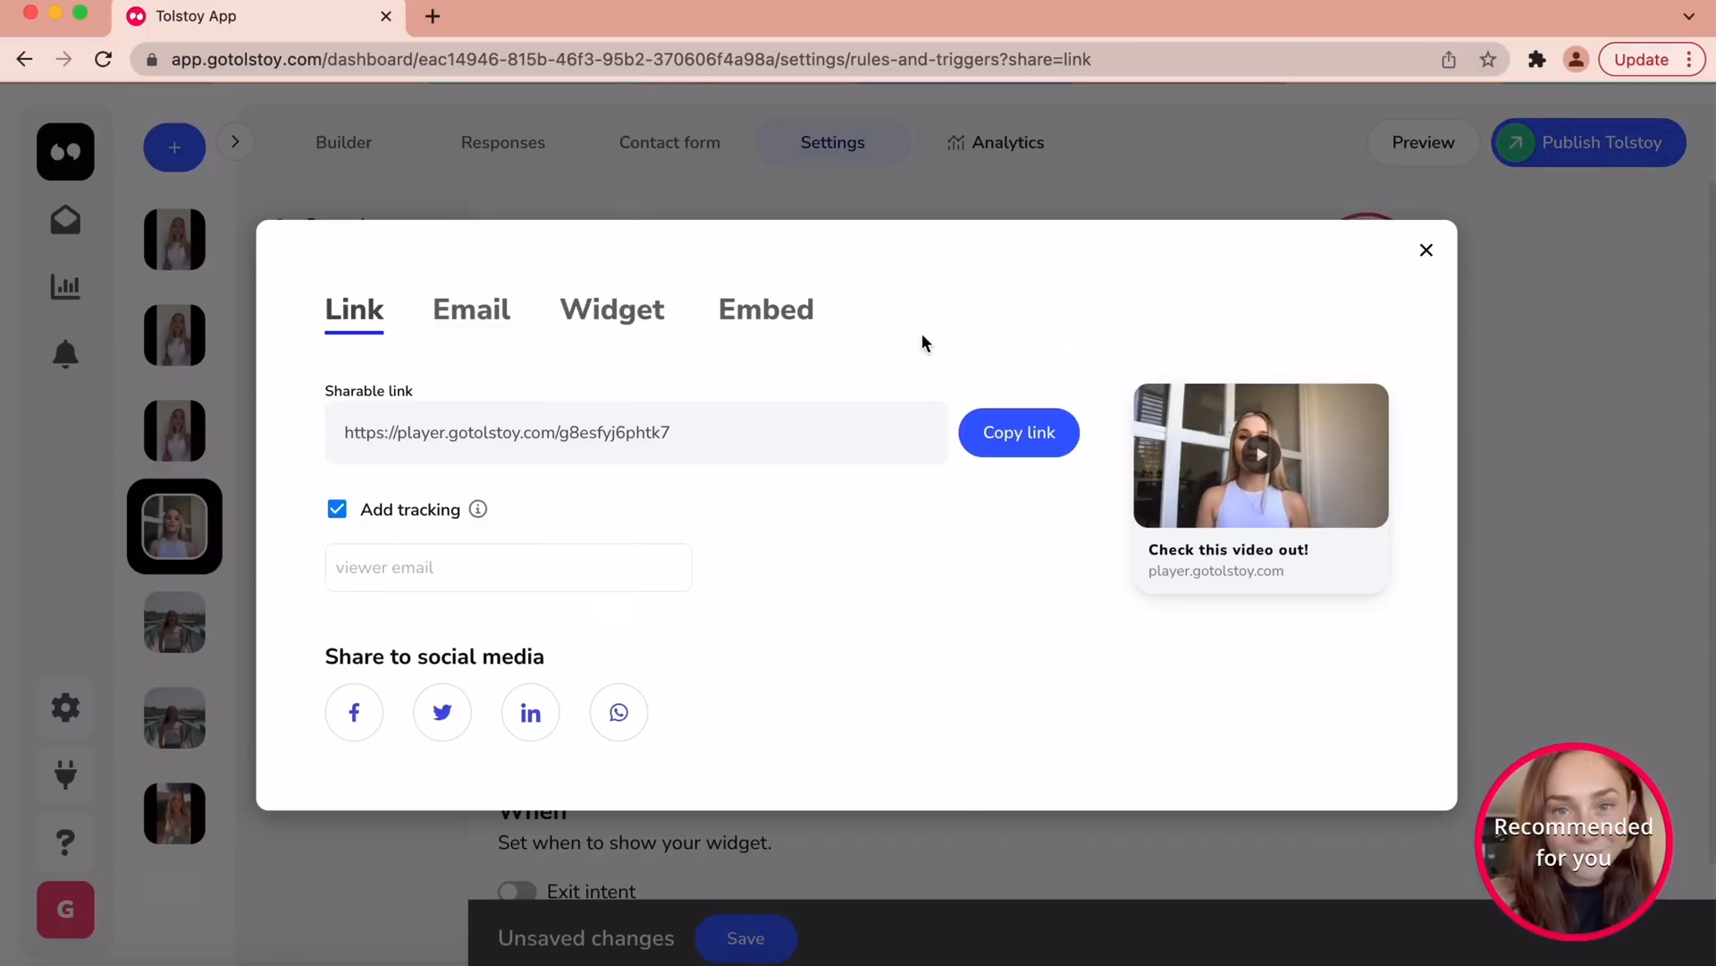
left_click(765, 309)
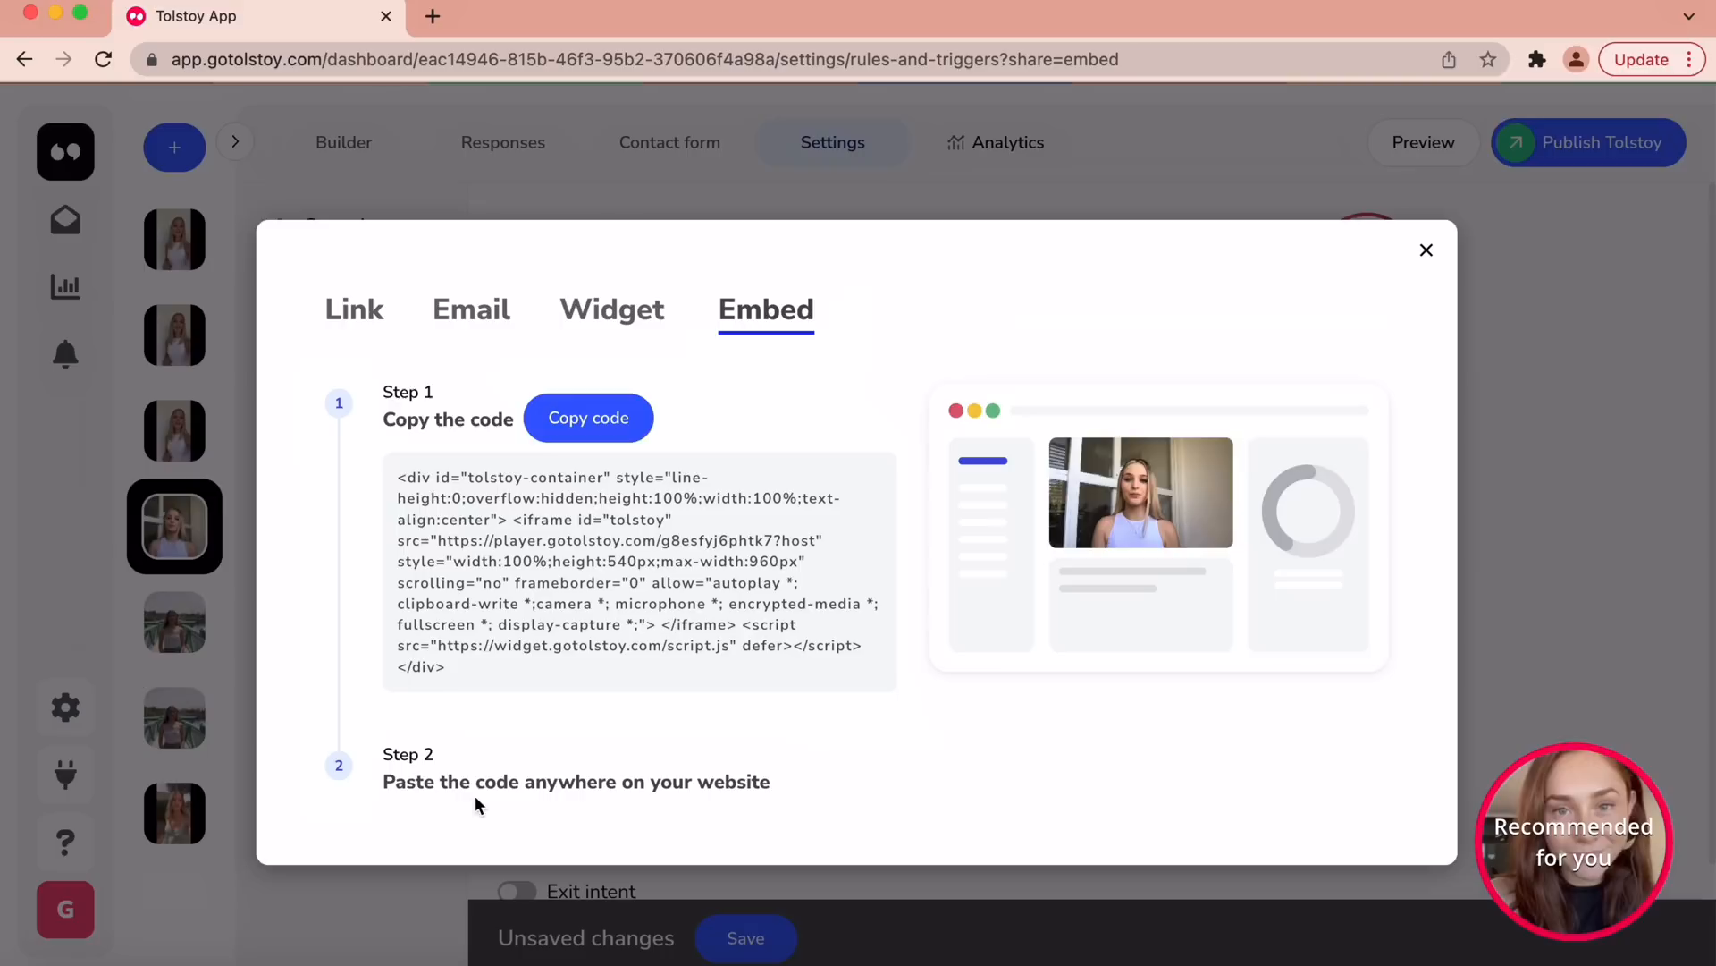
mouse_move(615, 326)
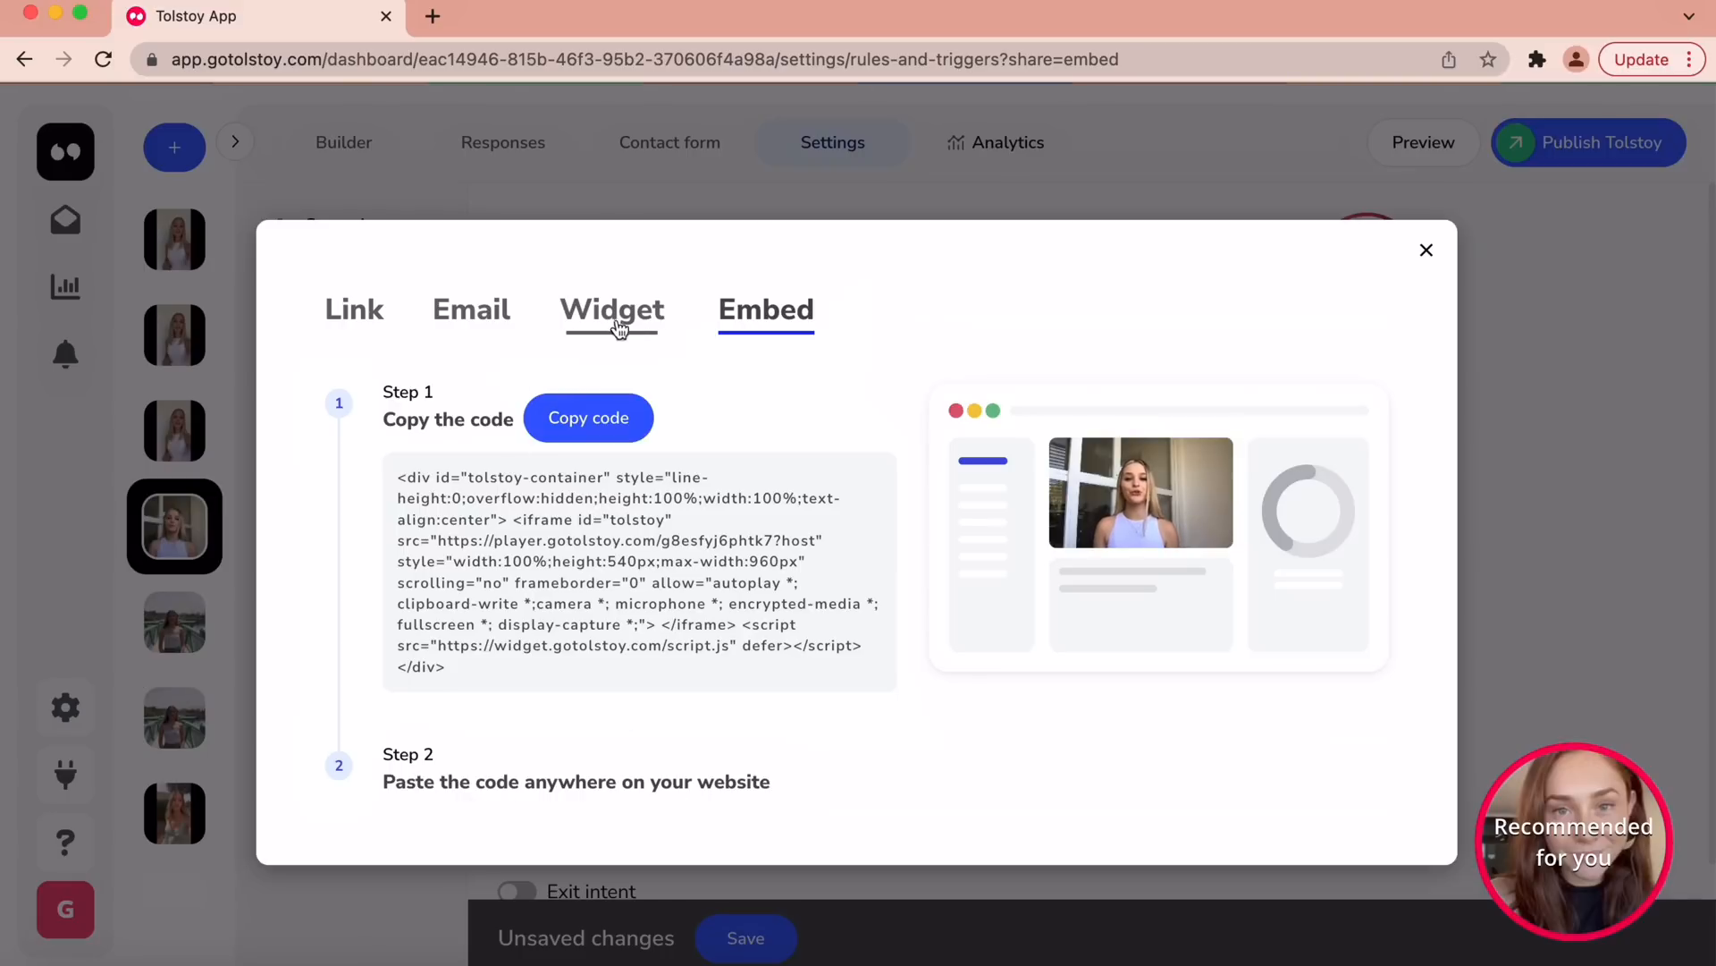
left_click(611, 309)
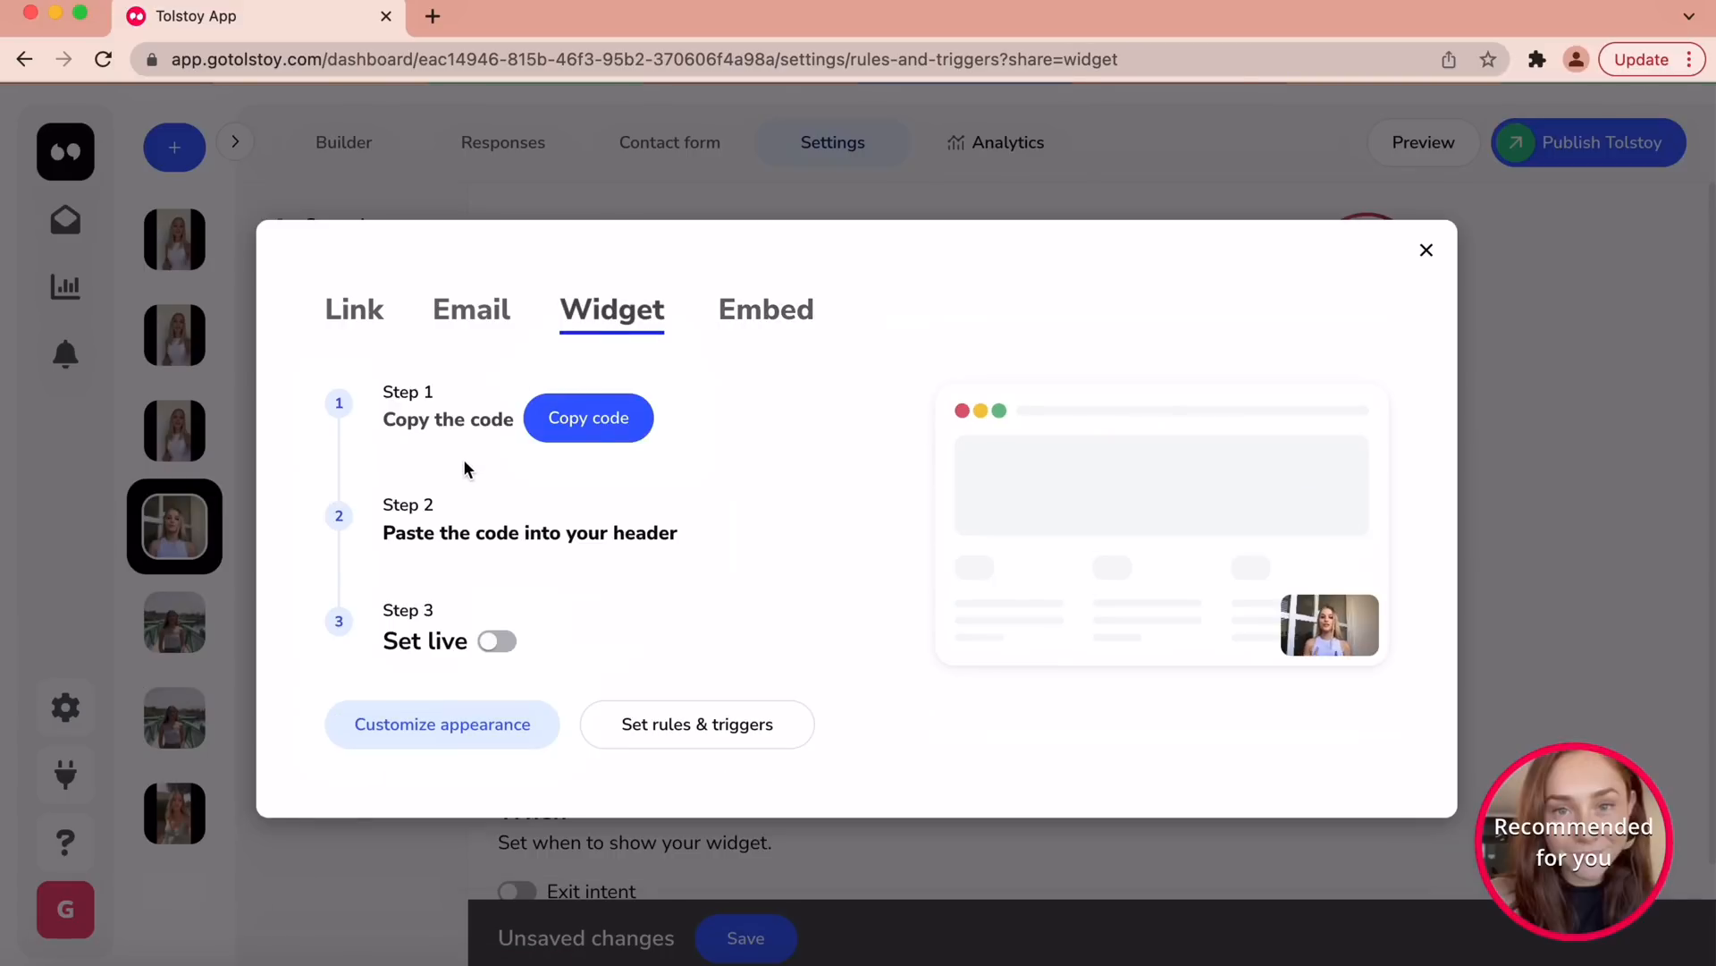
mouse_move(594, 579)
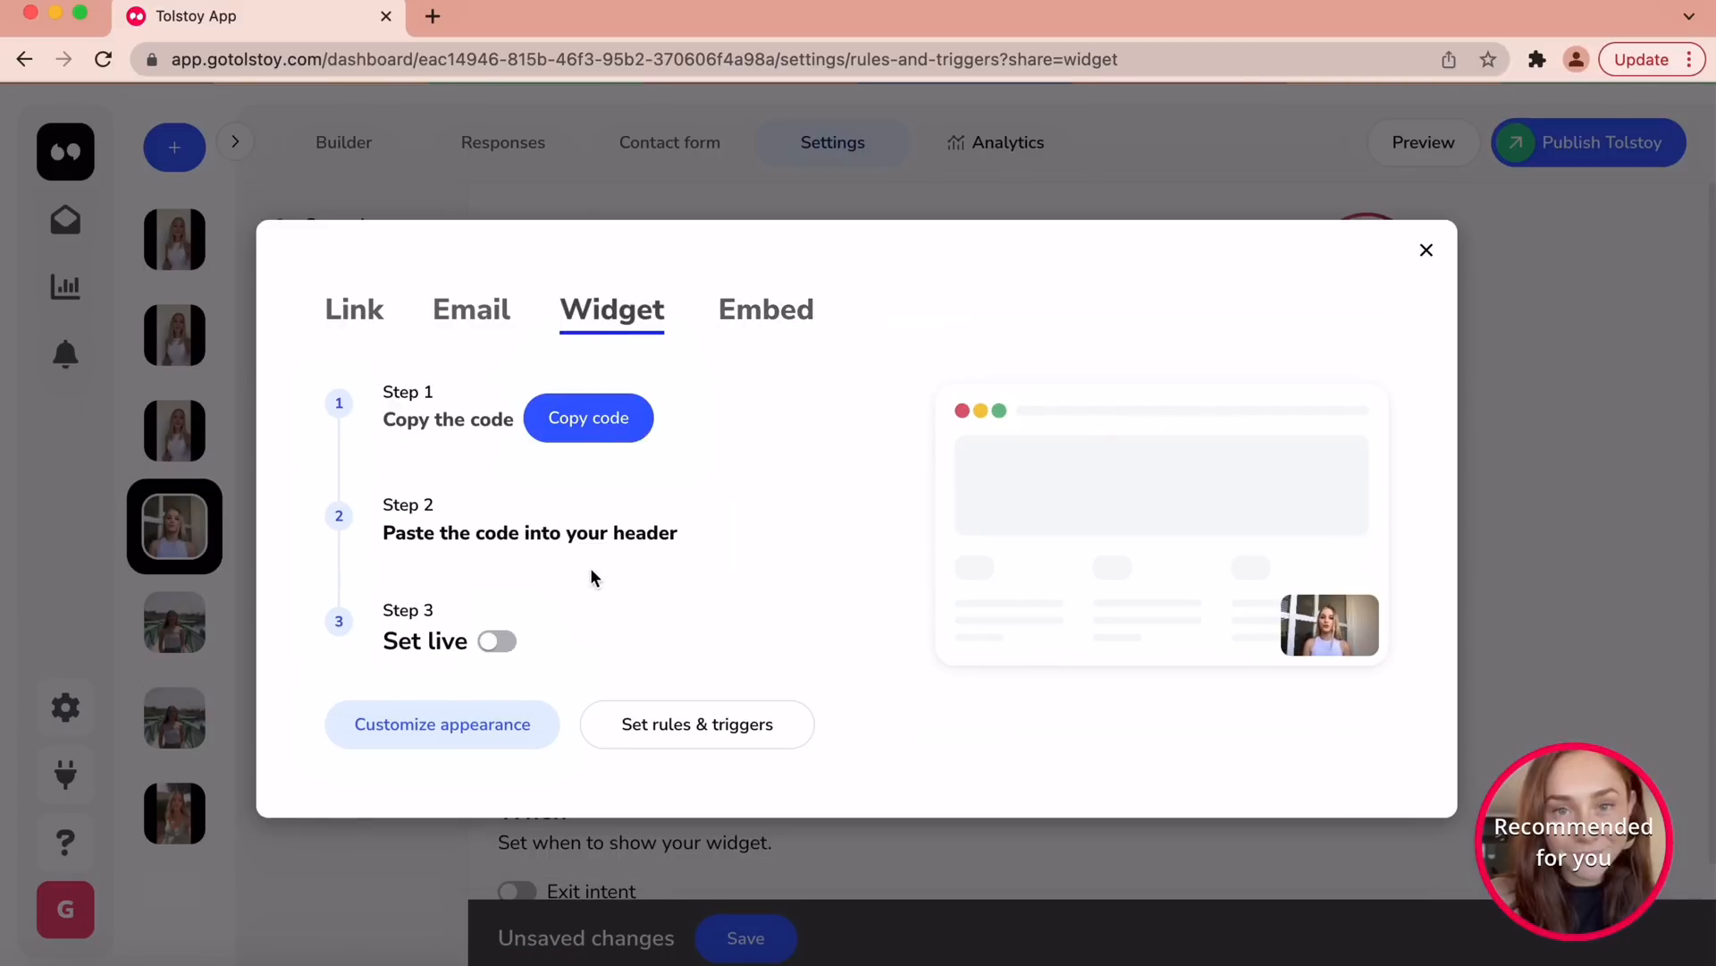
- Review the Email sharing option and its supported distribution systems, ending on the shareable Link
left_click(472, 310)
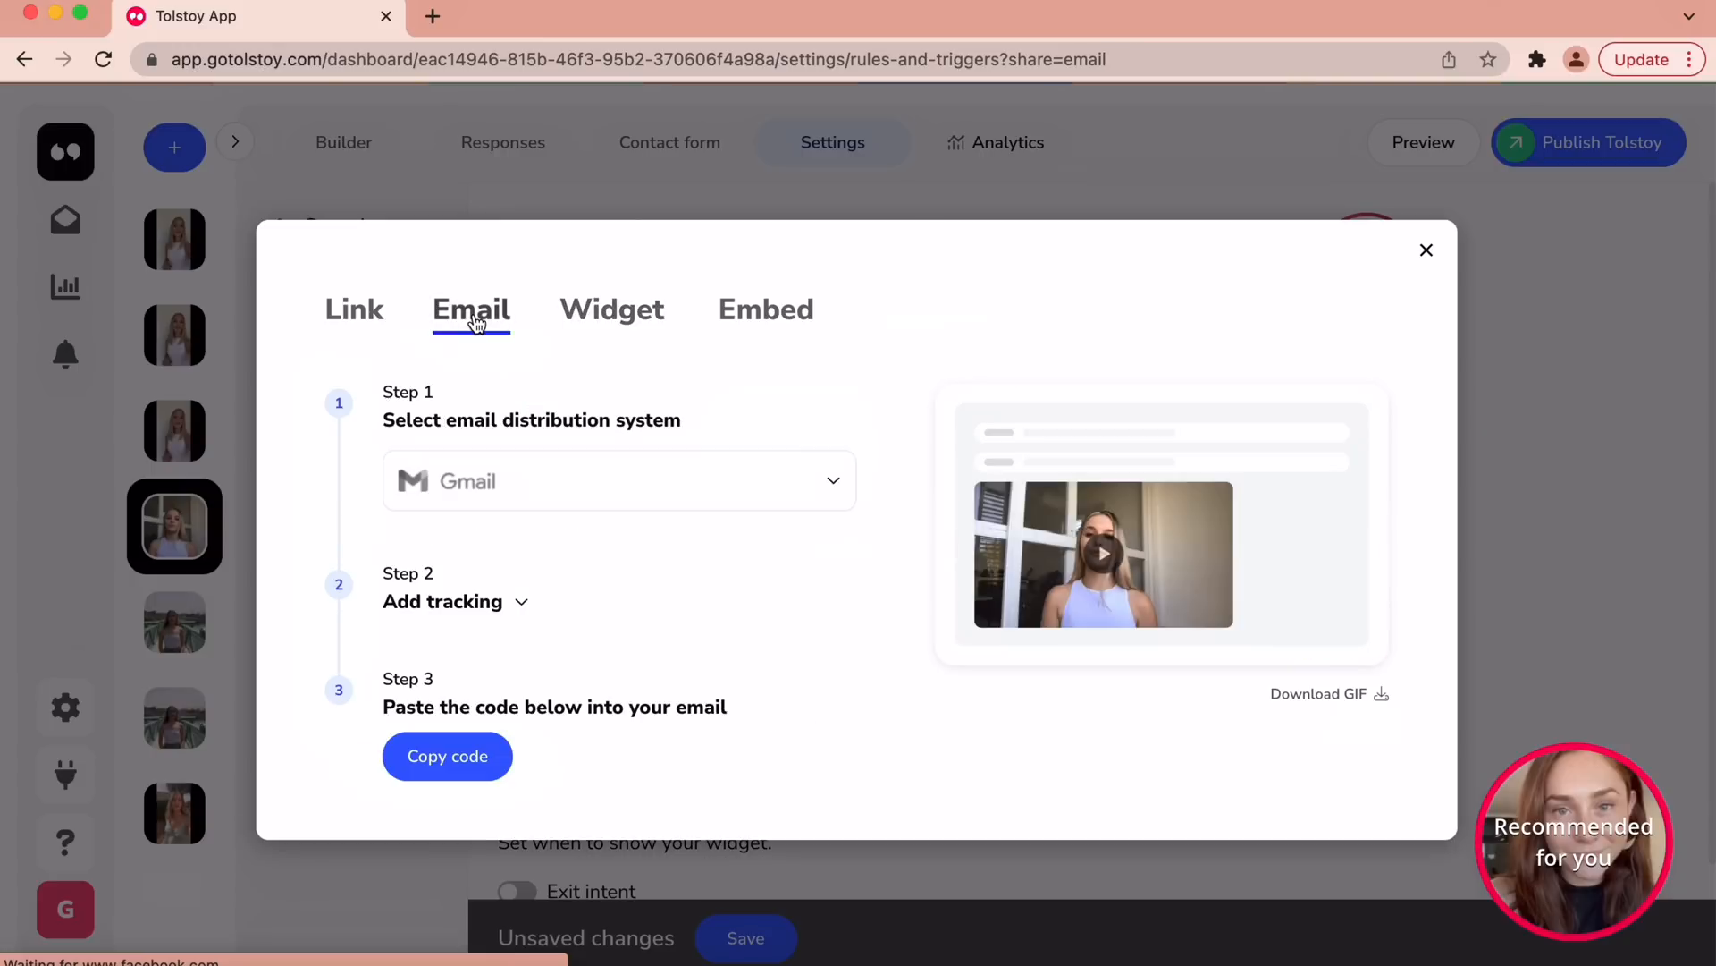
left_click(619, 481)
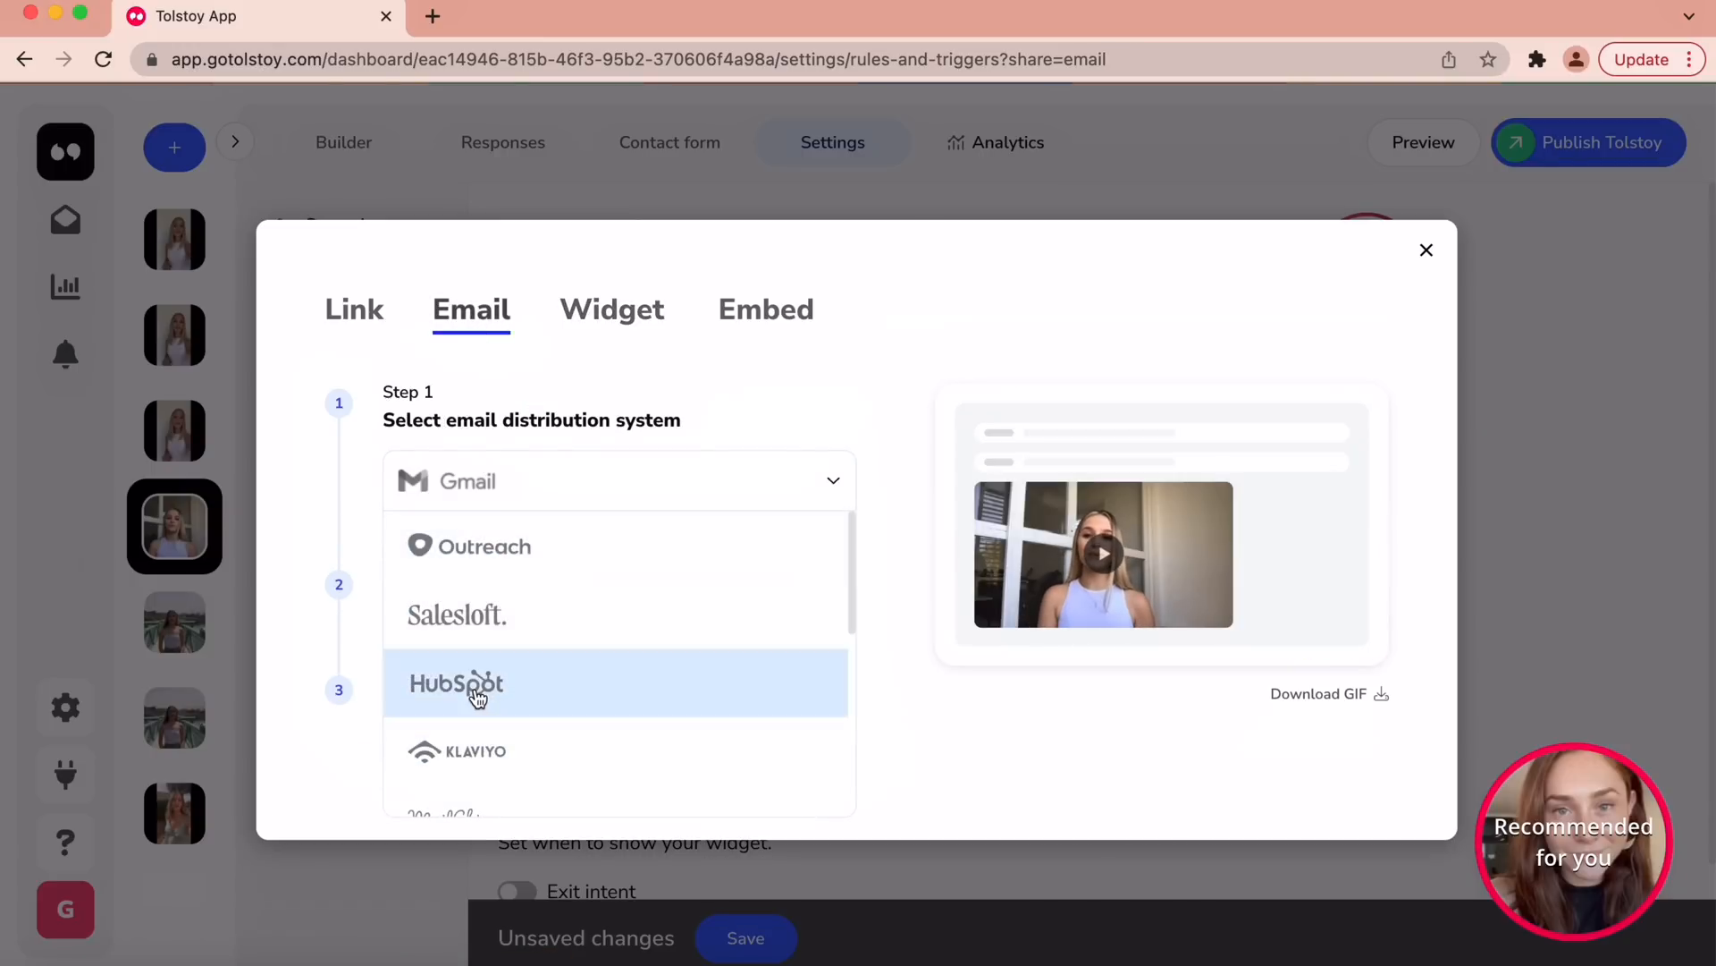
scroll("down", 3)
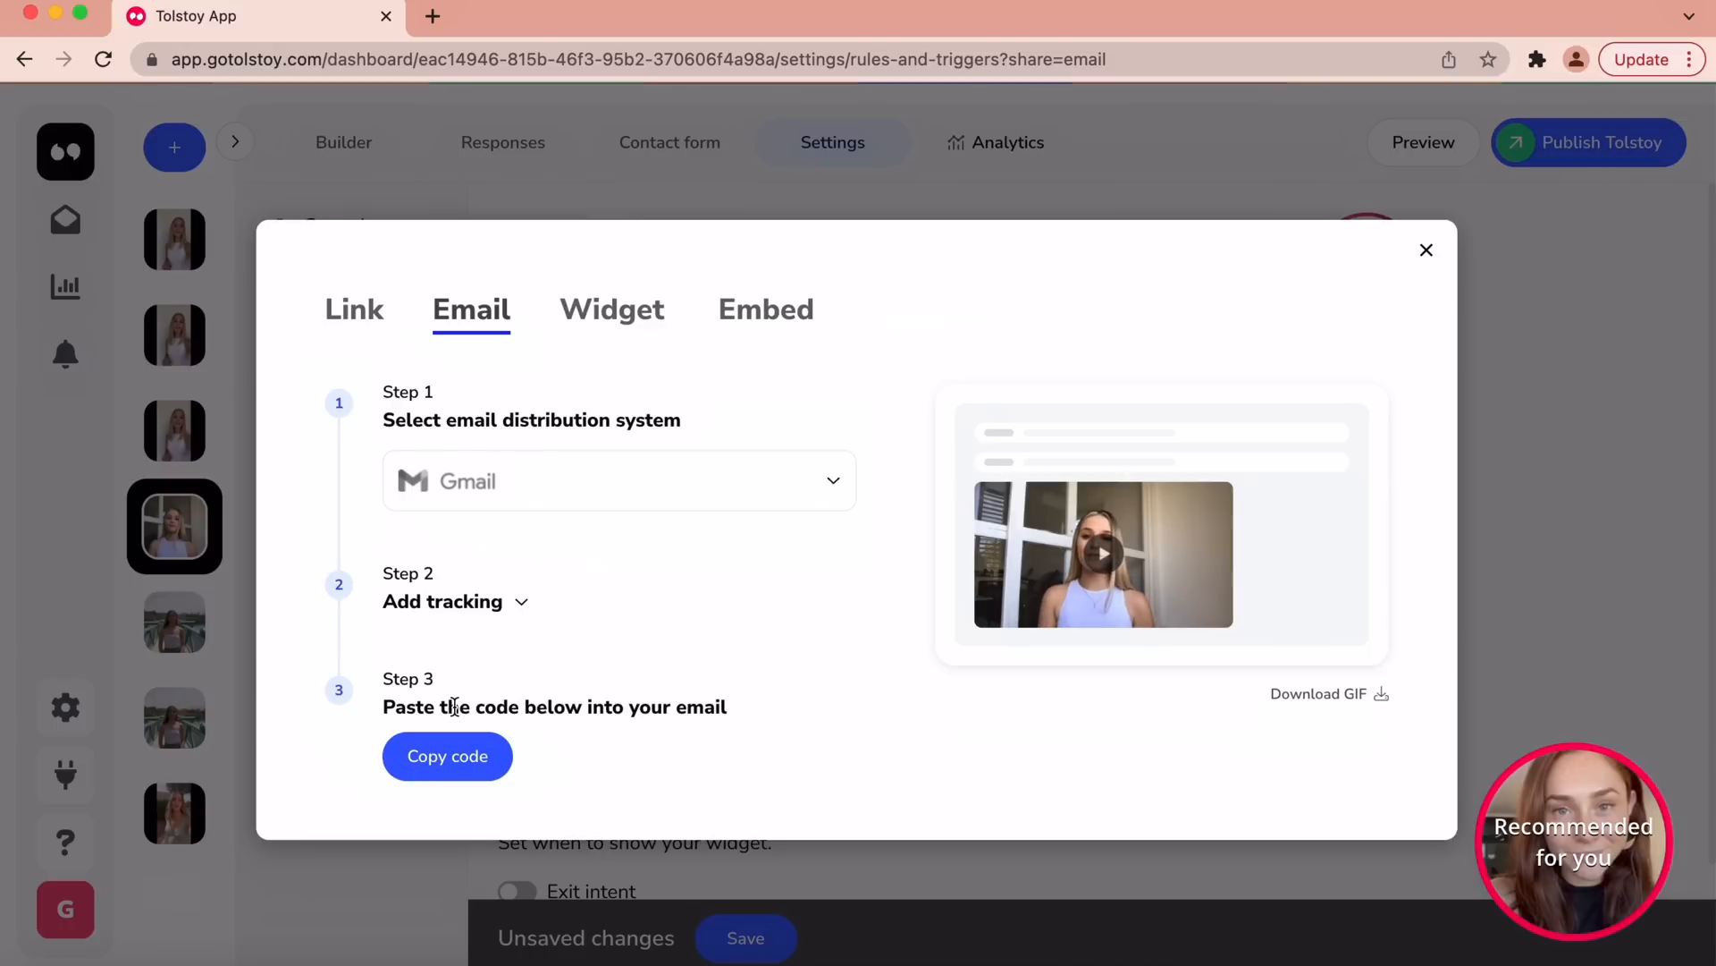
left_click(354, 310)
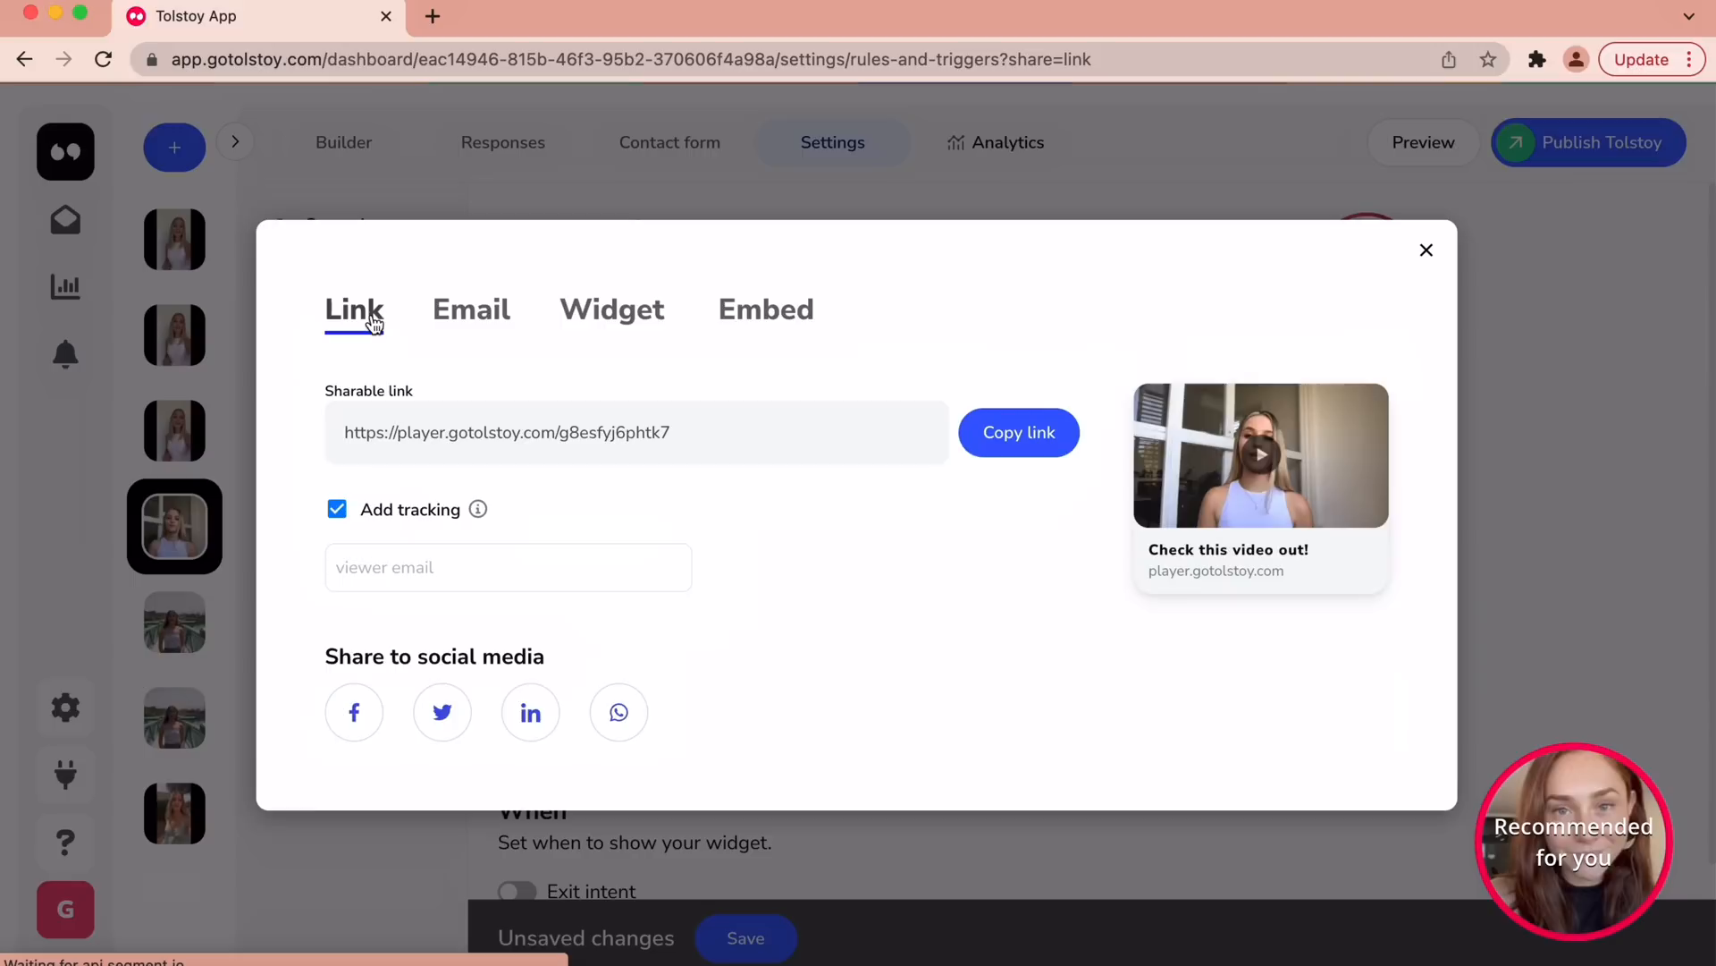
mouse_move(677, 504)
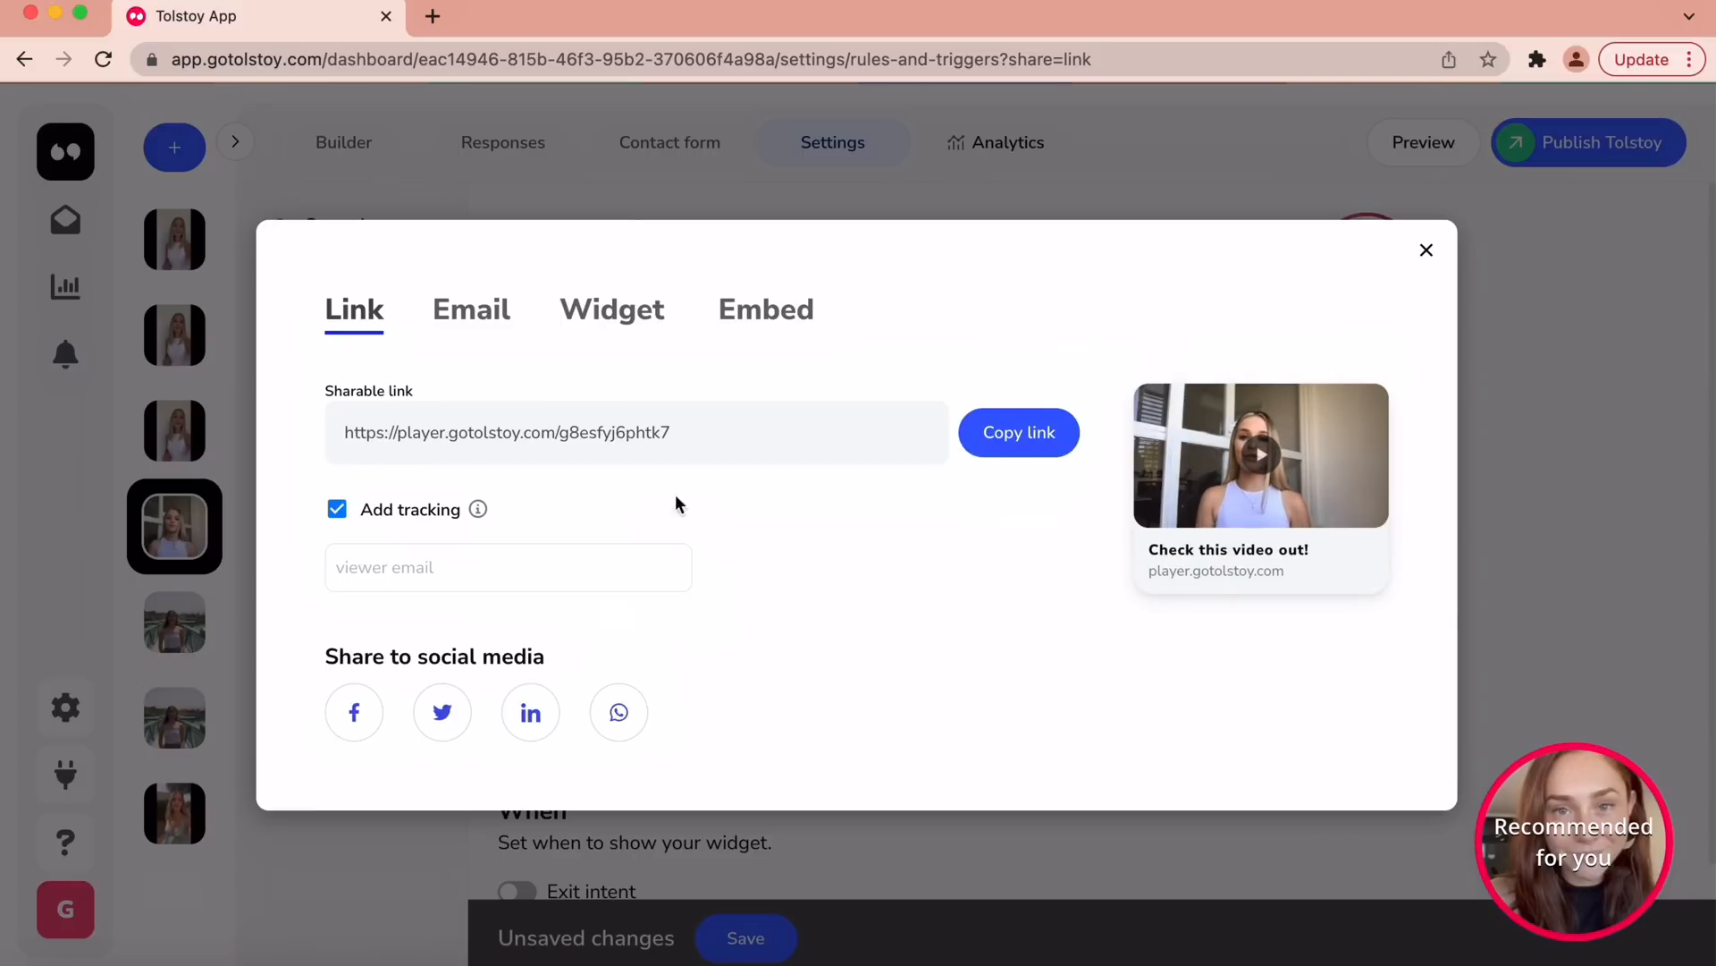
mouse_move(442, 712)
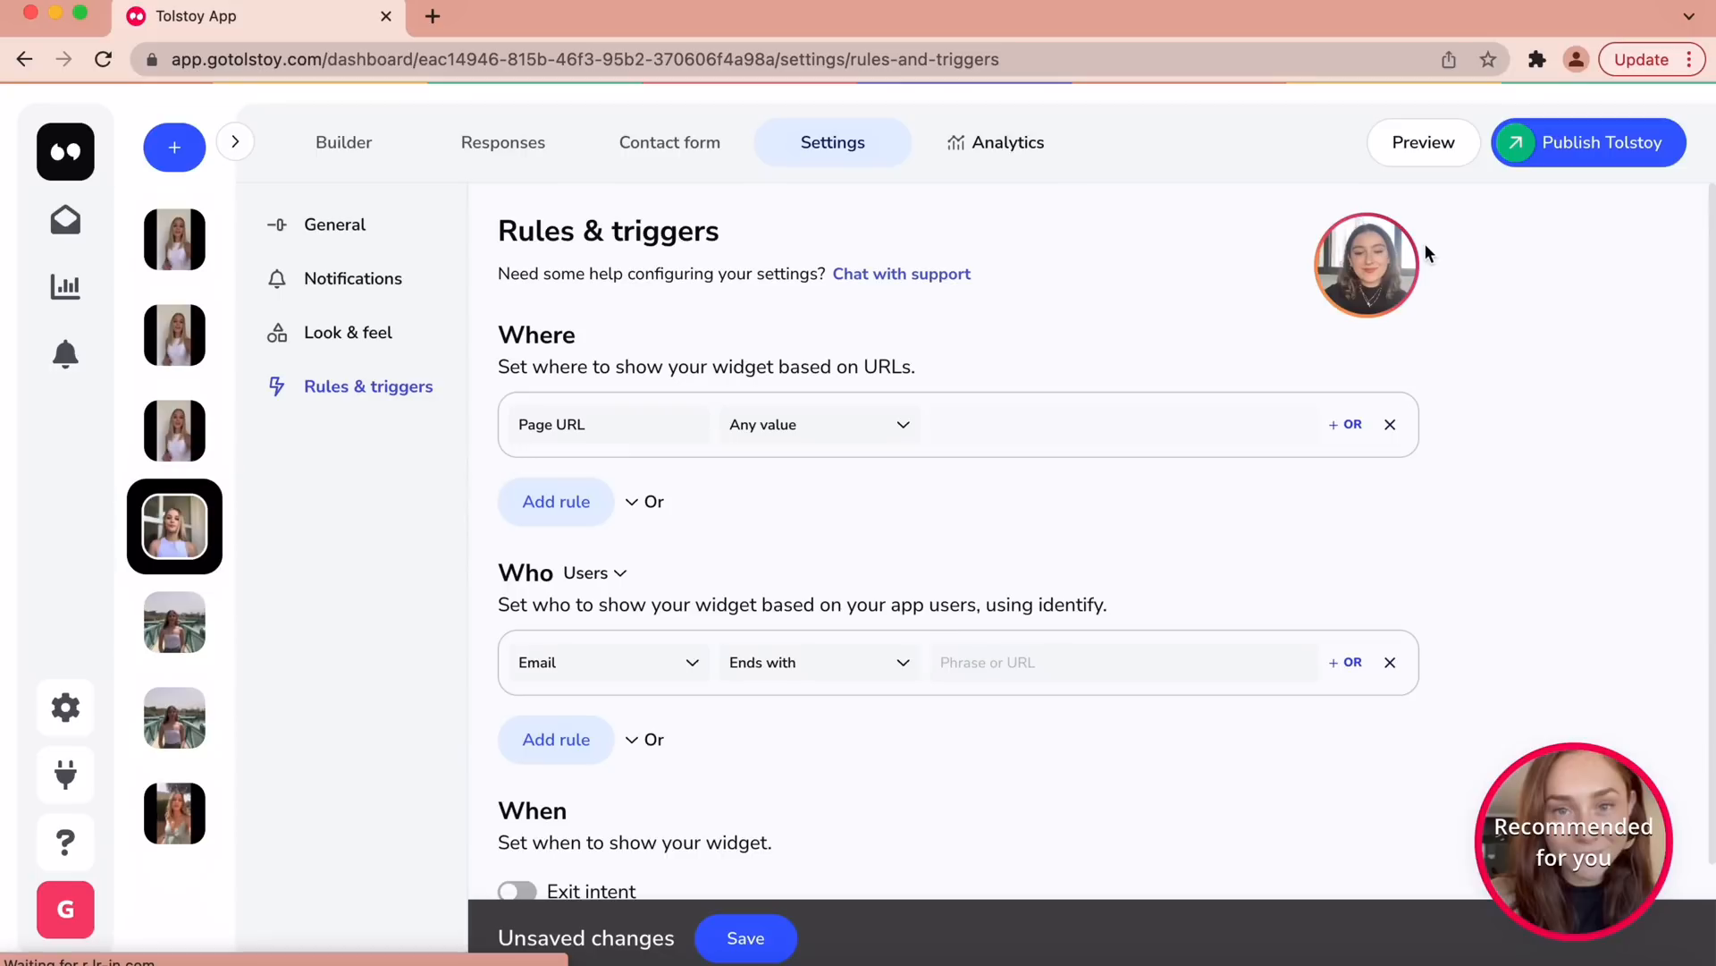
mouse_move(1427, 254)
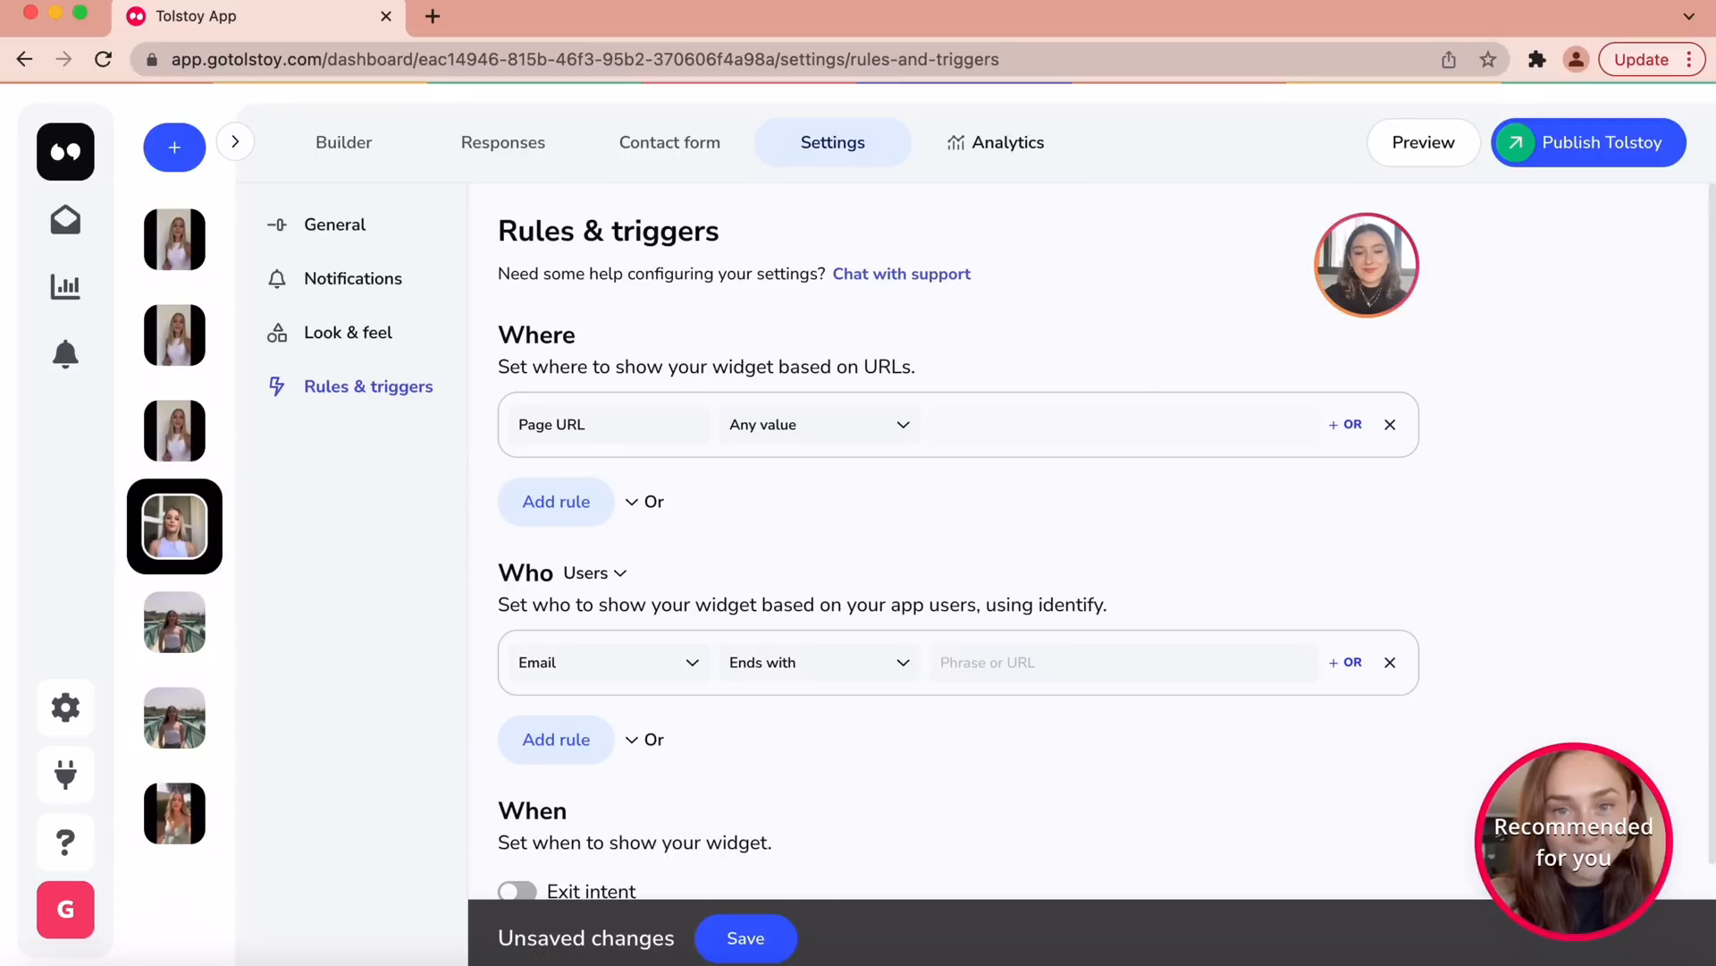